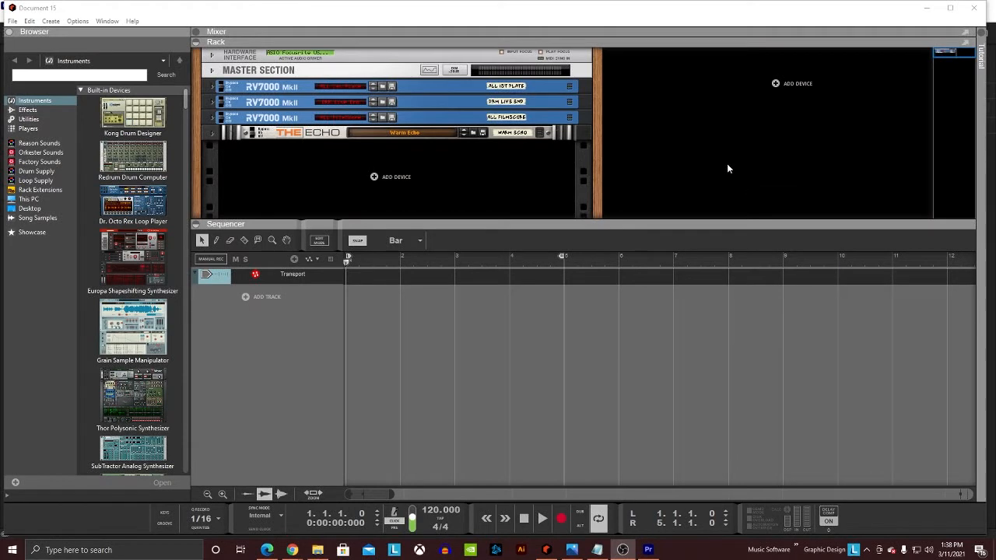
mouse_move(722, 164)
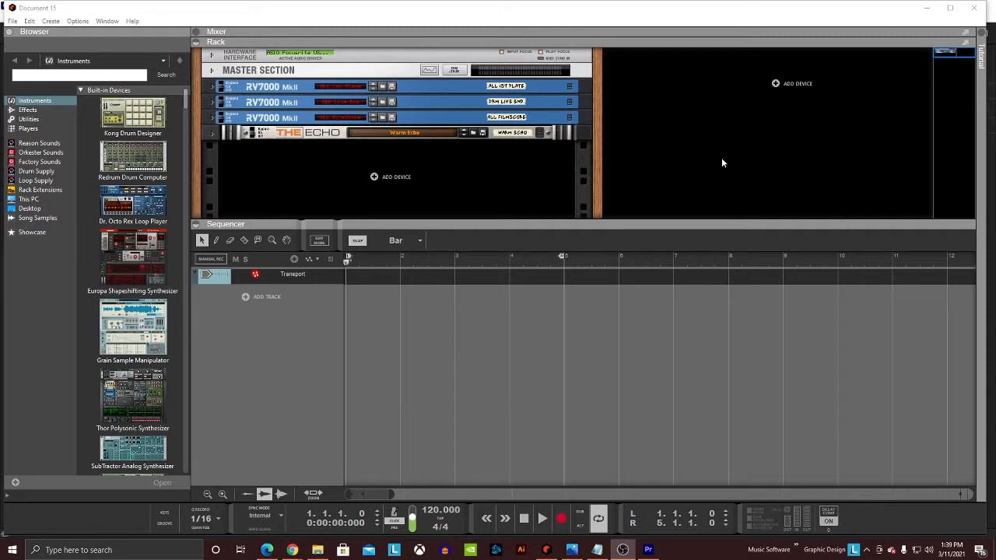
mouse_move(721, 160)
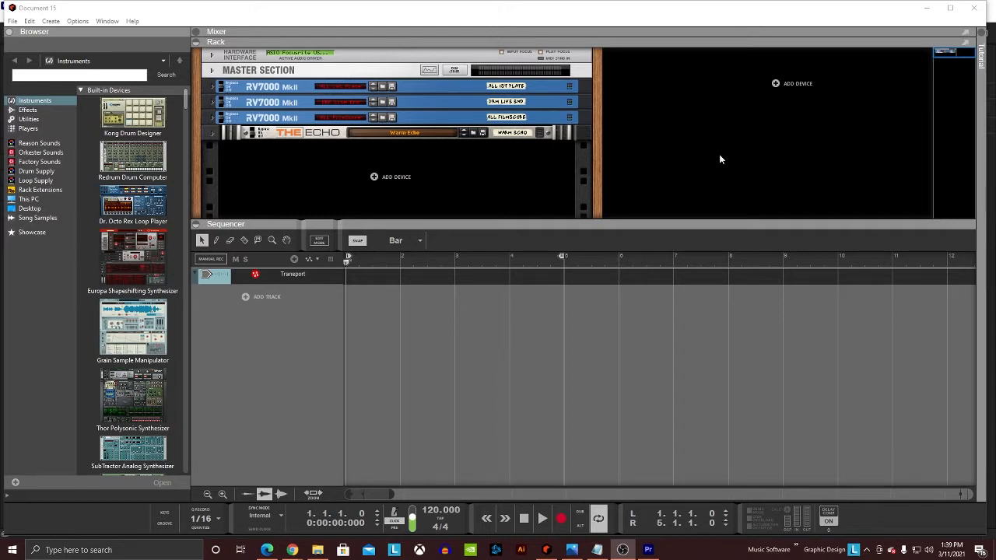
mouse_move(662, 185)
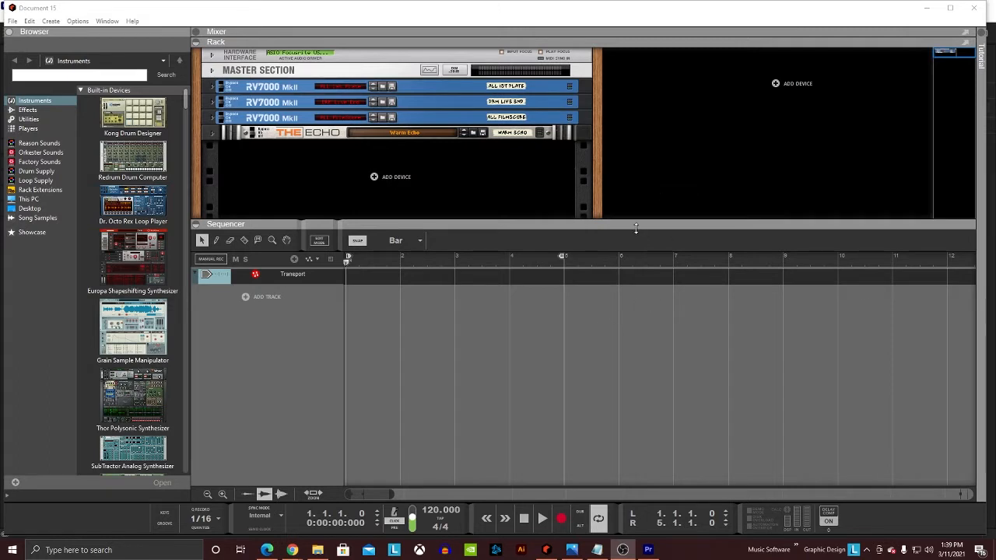
mouse_move(635, 221)
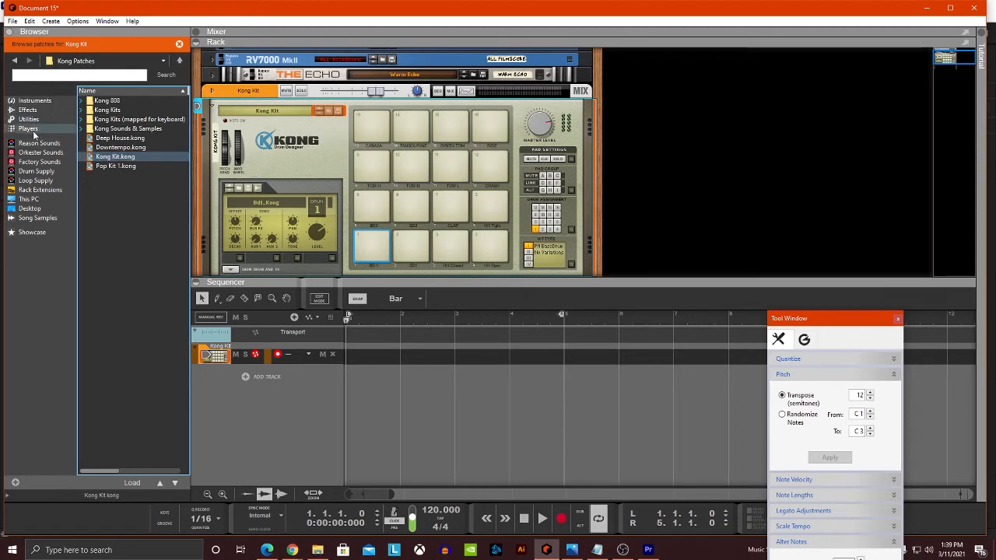
Step: Browse the Beat Map drum pattern patches to create the Default pattern clip
click(29, 128)
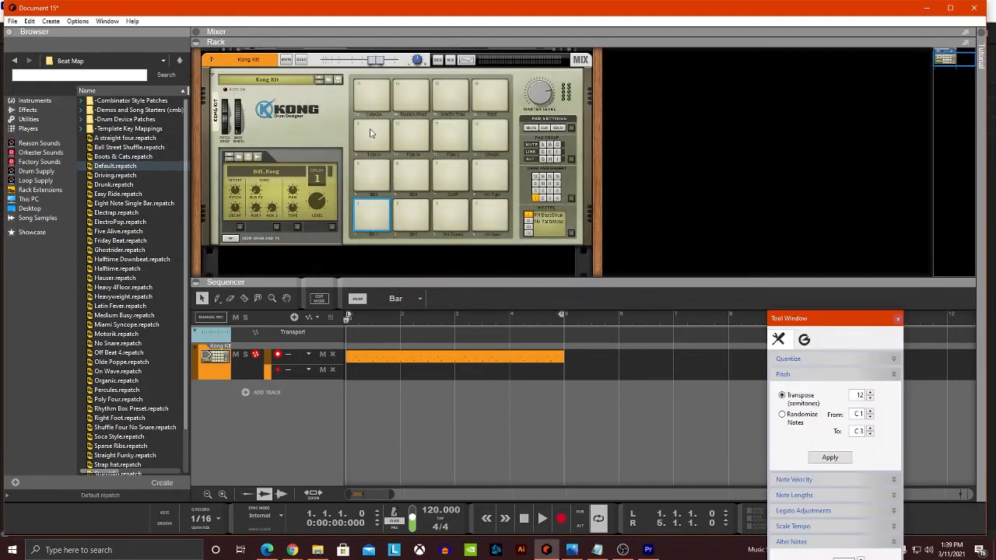
mouse_move(448, 262)
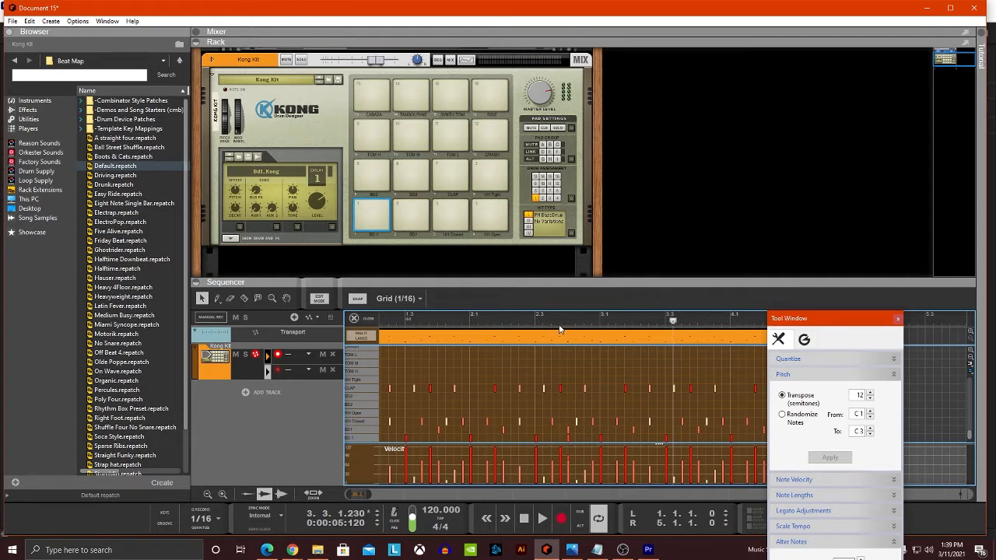
mouse_move(522, 343)
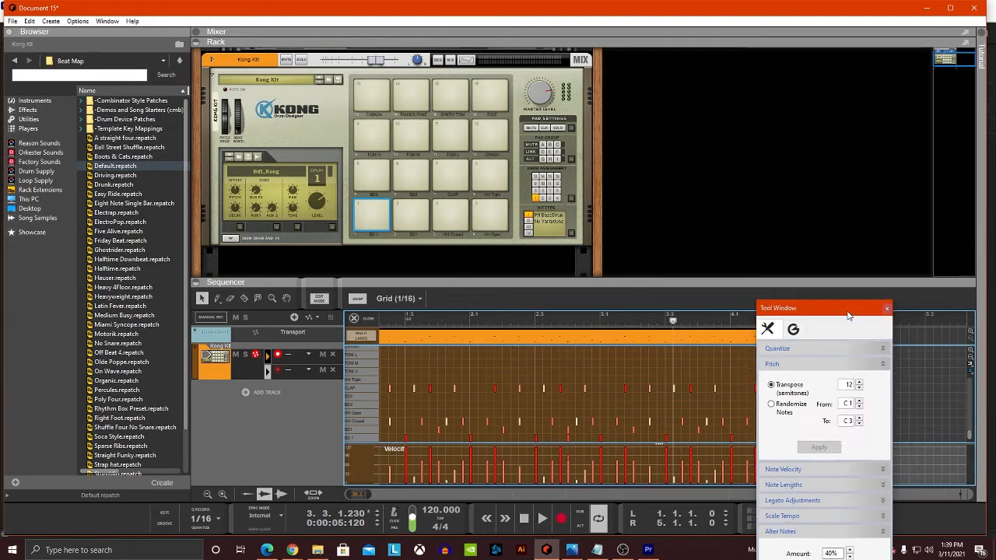
Step: Reveal the clip's note grid, select the CLAP notes and ready the Tool Window
drag(778, 307, 703, 34)
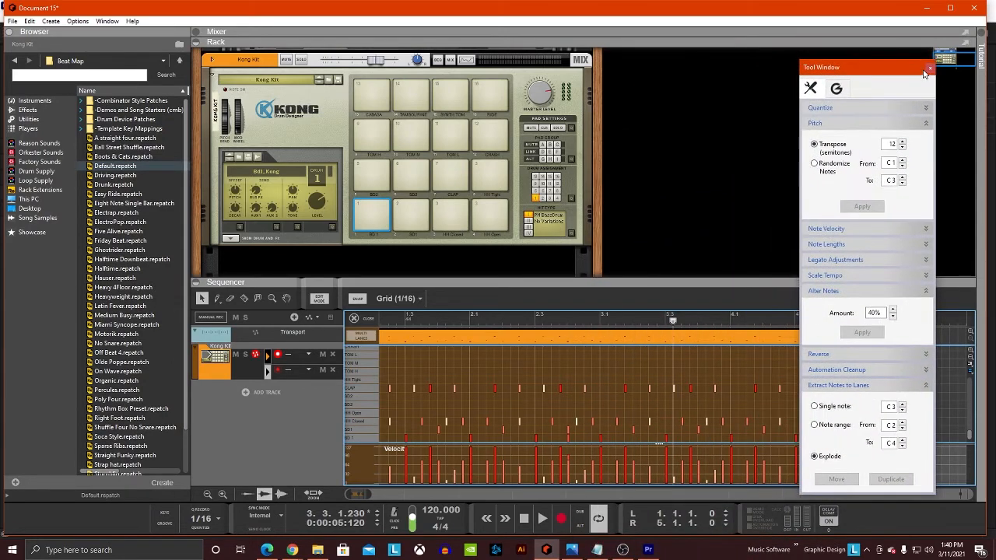
mouse_move(317, 420)
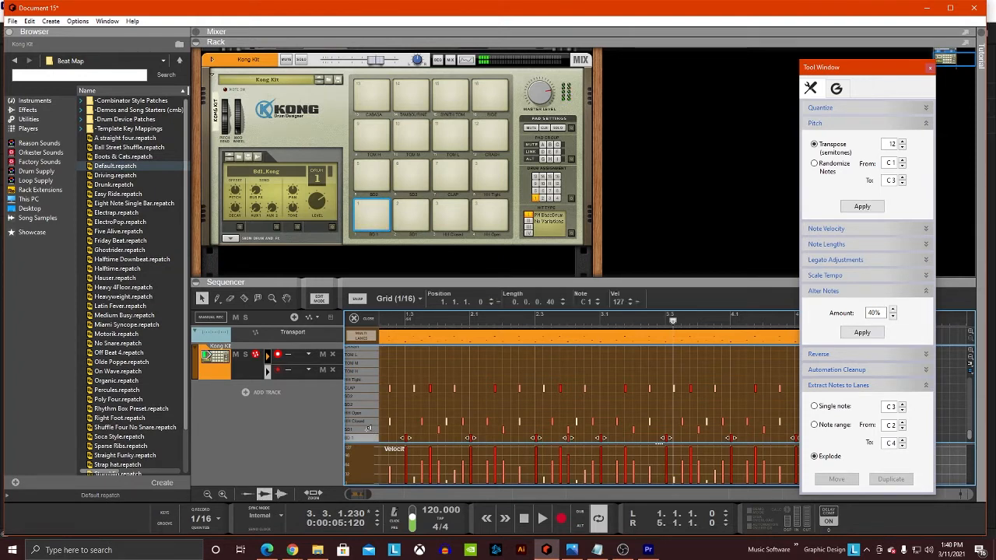
click(449, 215)
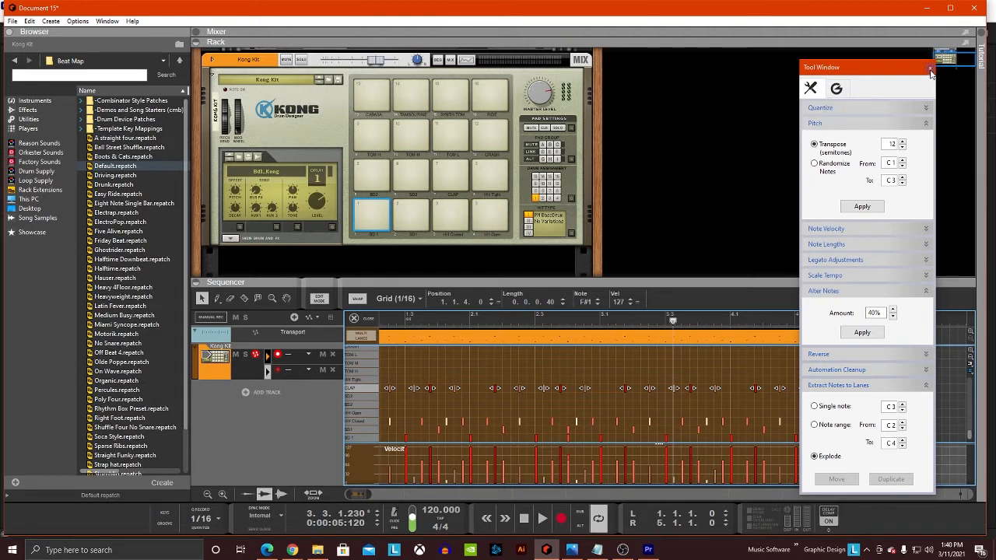
click(930, 67)
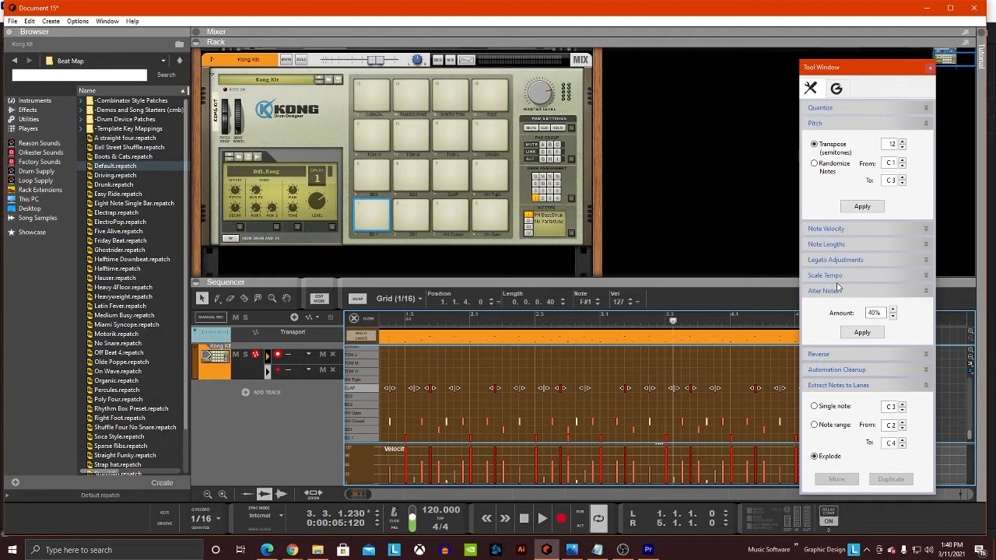
mouse_move(860, 407)
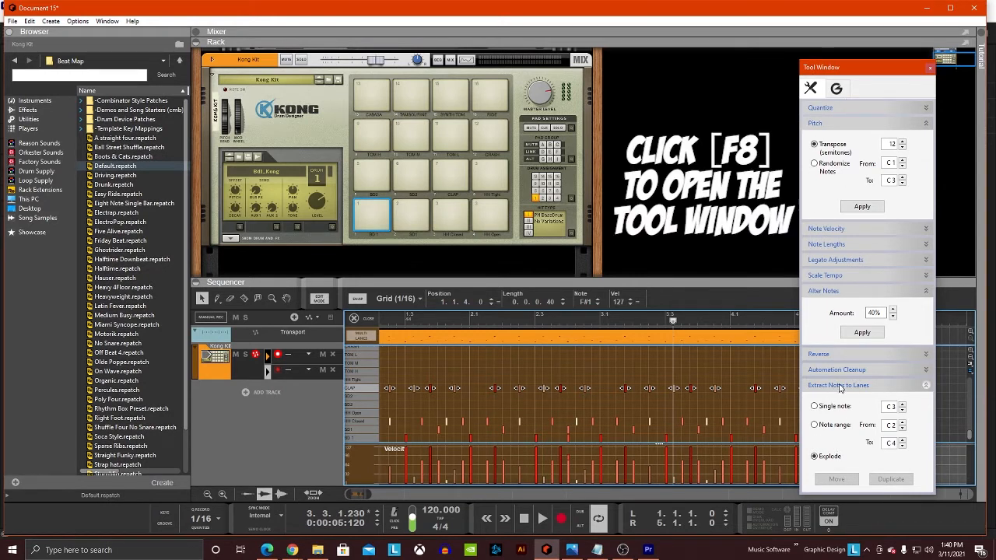
mouse_move(903, 400)
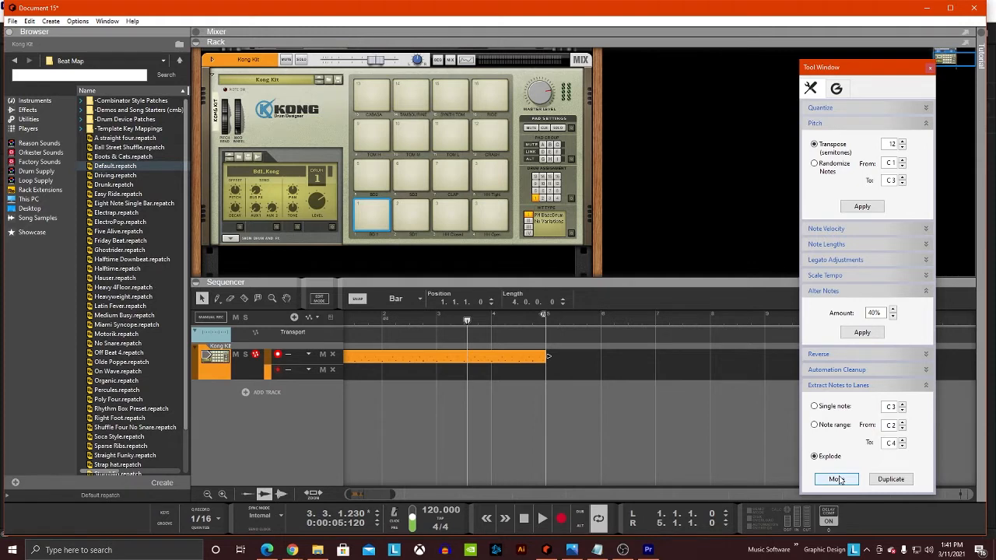
Step: Explode the Kong clip's drum notes into separate note lanes, one per drum sound
click(836, 478)
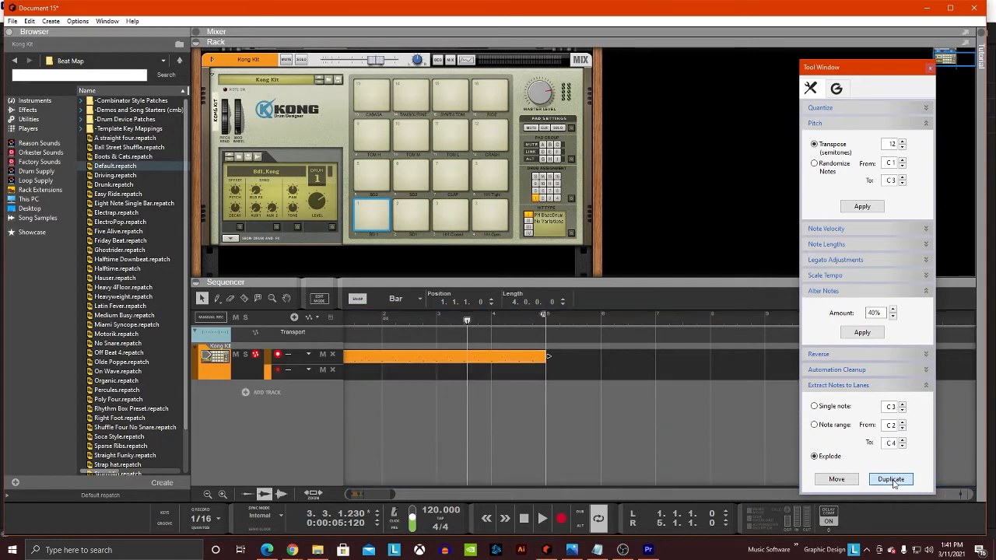
click(890, 478)
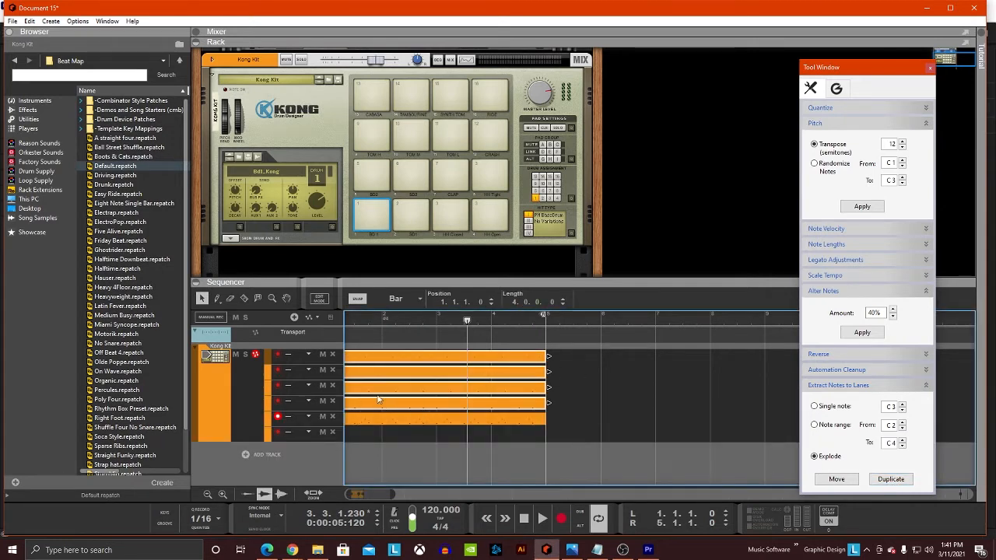
mouse_move(392, 429)
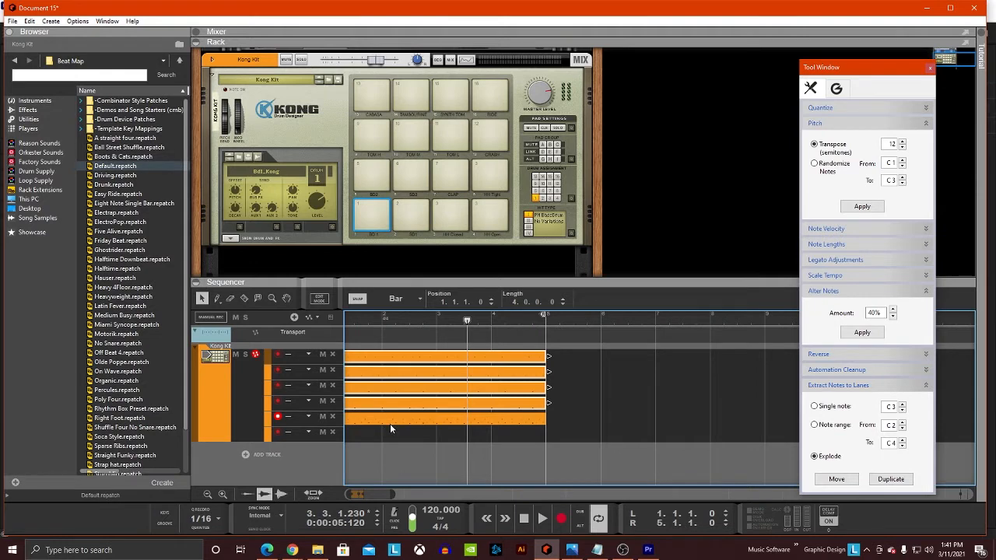
mouse_move(511, 416)
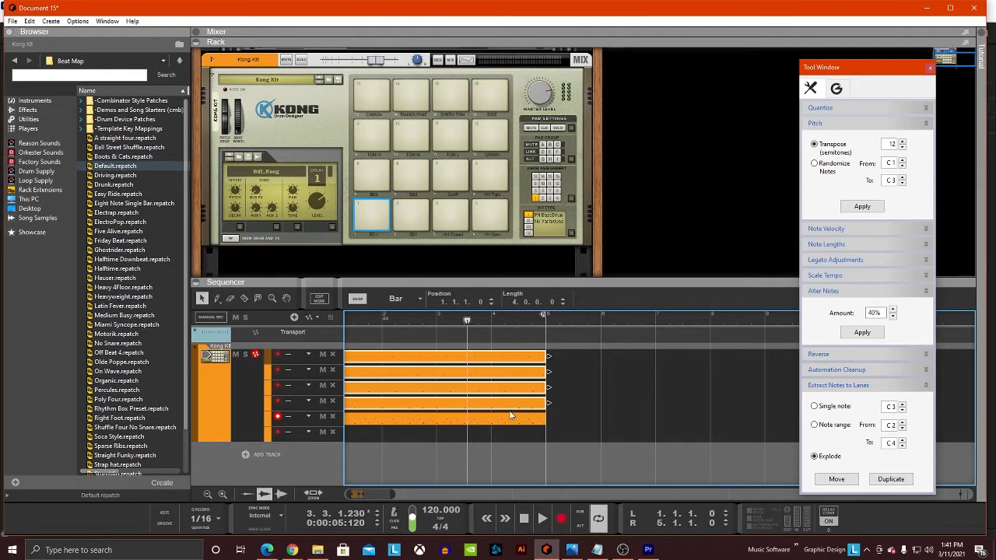
mouse_move(503, 423)
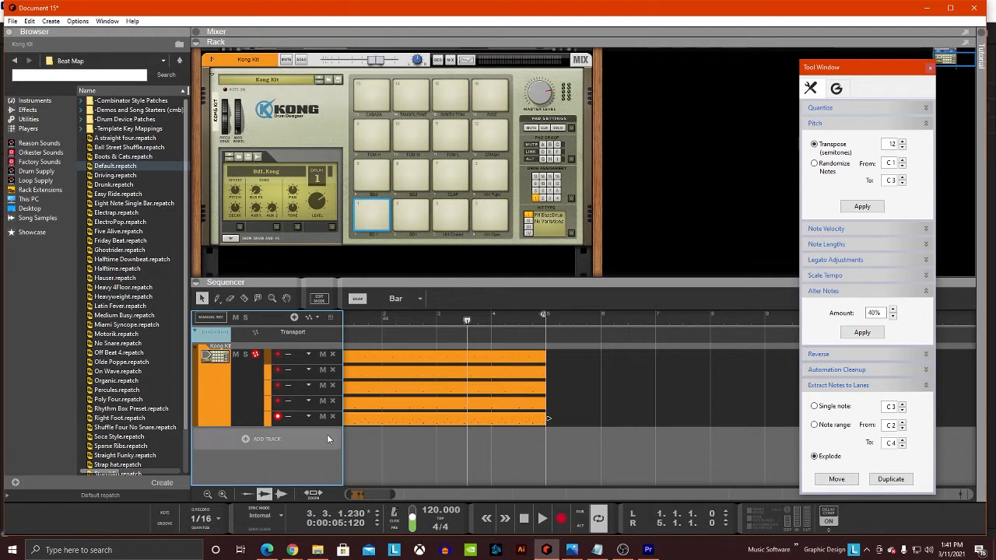
click(322, 416)
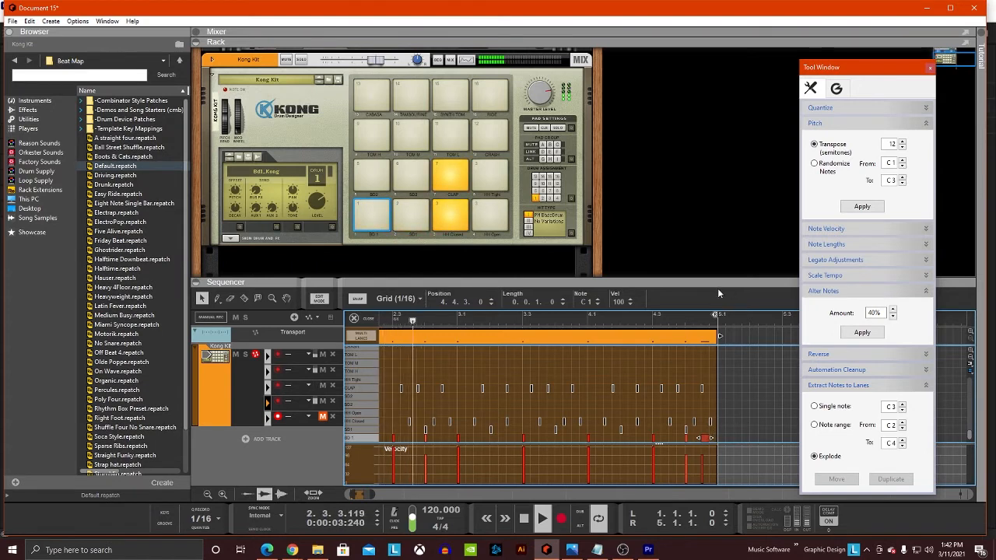
Step: Mute the bottom exploded lane while the drum beat plays back
click(116, 212)
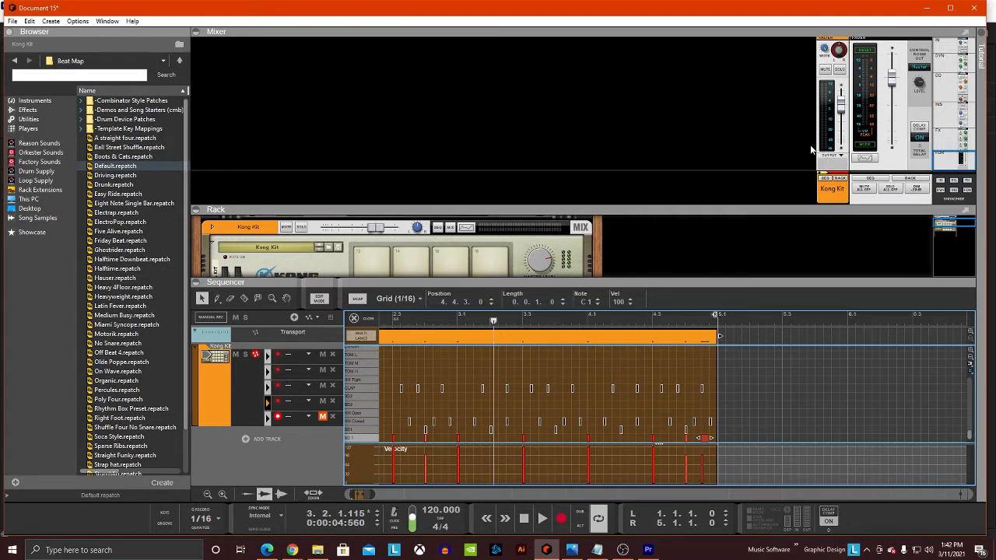
mouse_move(805, 143)
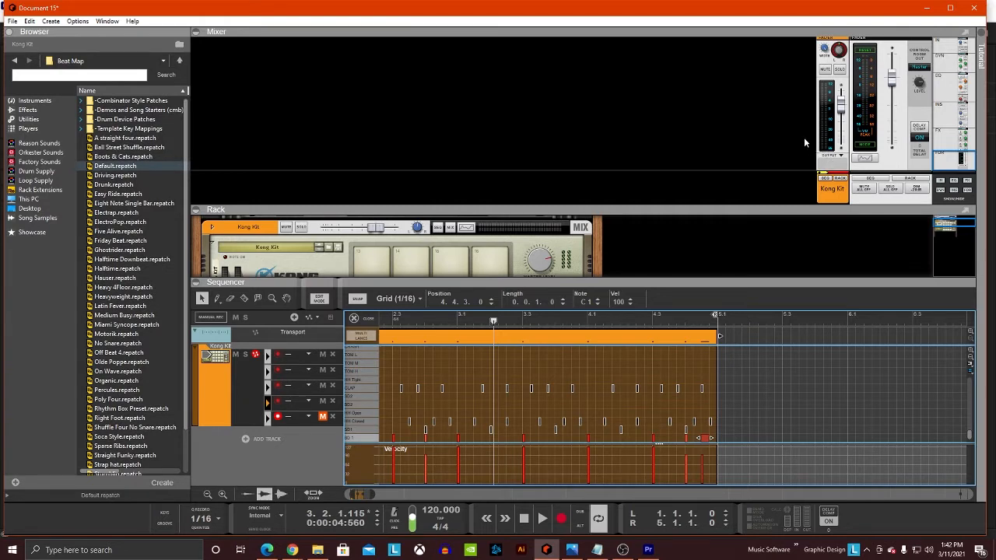
mouse_move(729, 152)
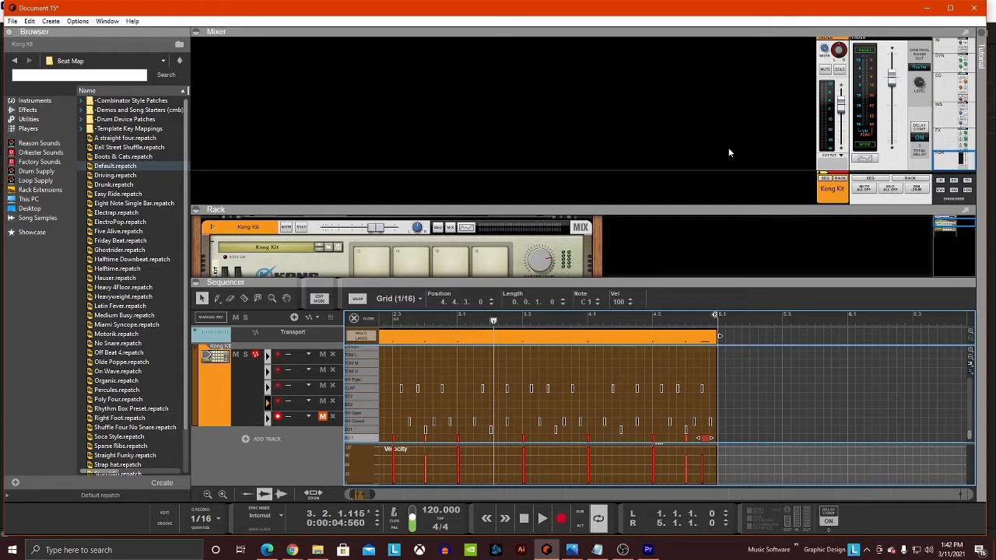
mouse_move(743, 193)
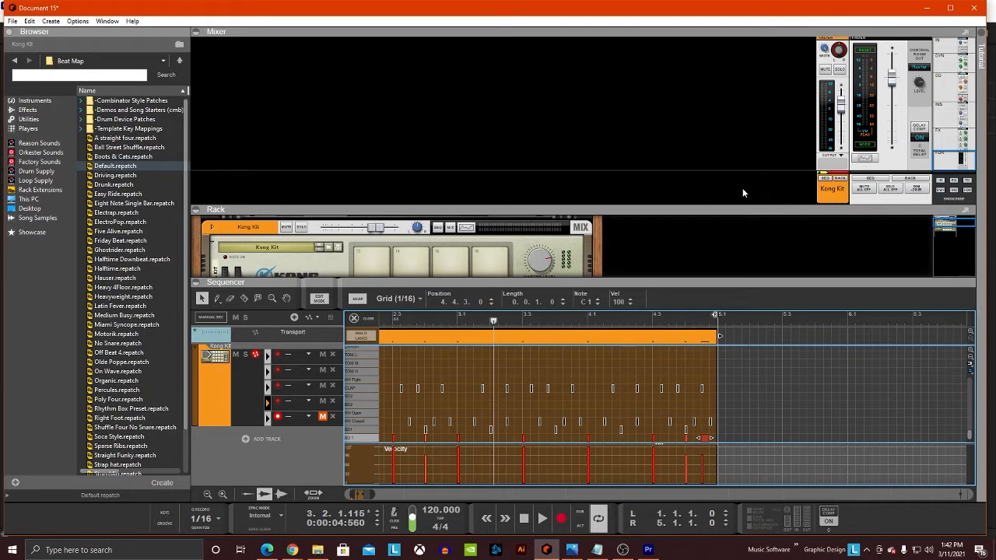
mouse_move(724, 177)
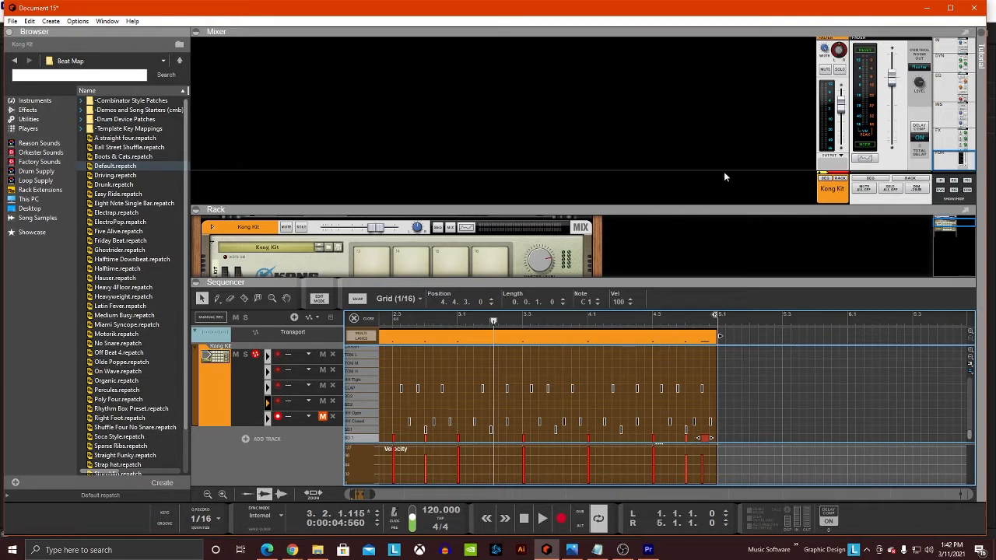
mouse_move(774, 149)
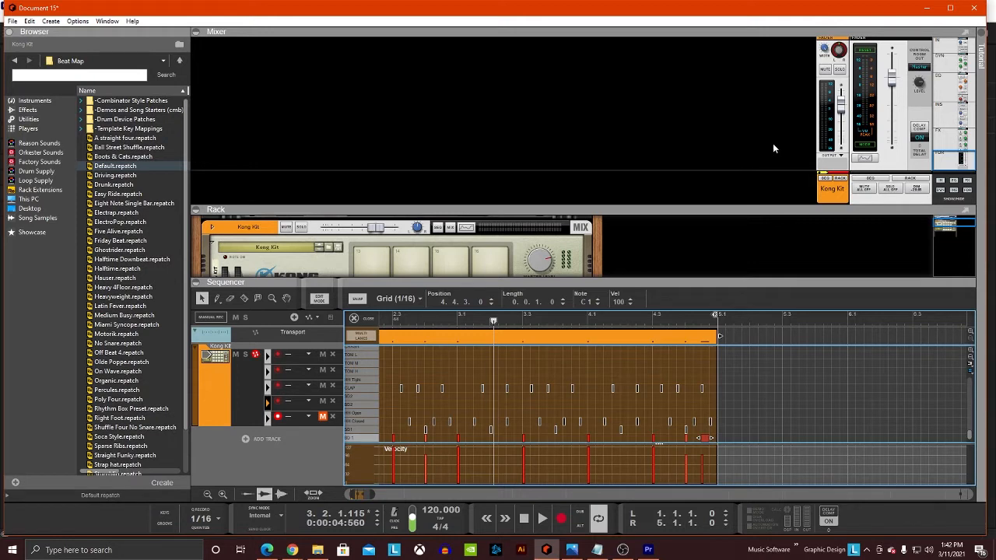
mouse_move(762, 157)
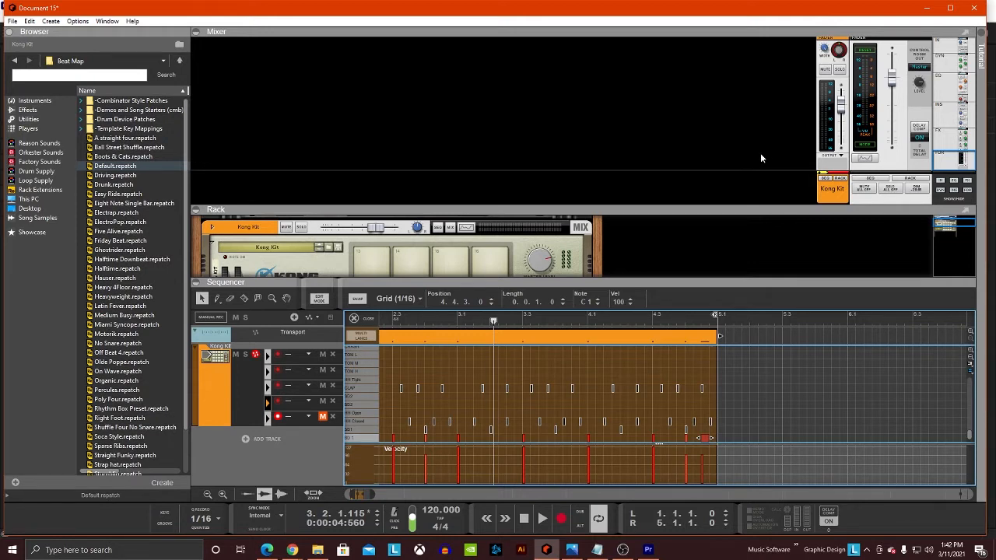
mouse_move(790, 176)
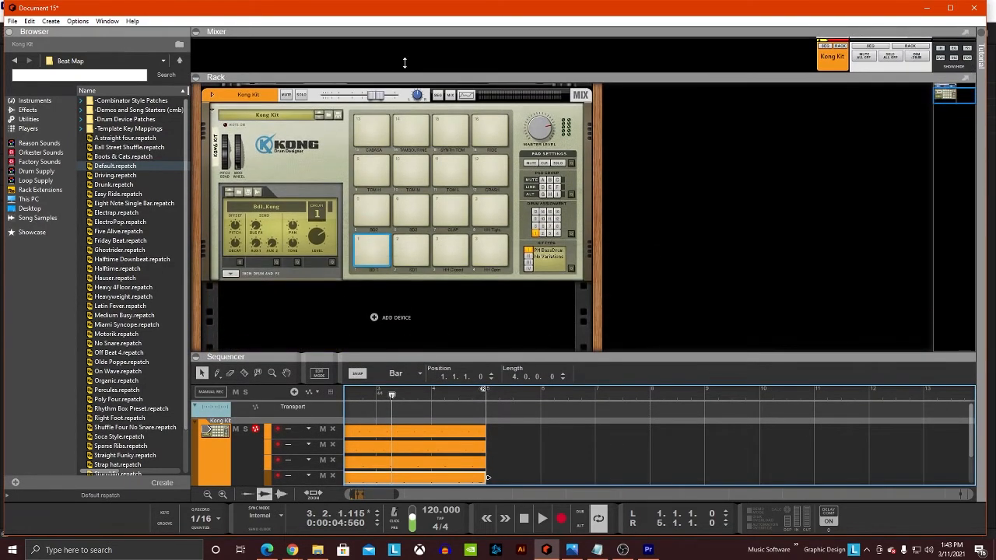
click(216, 31)
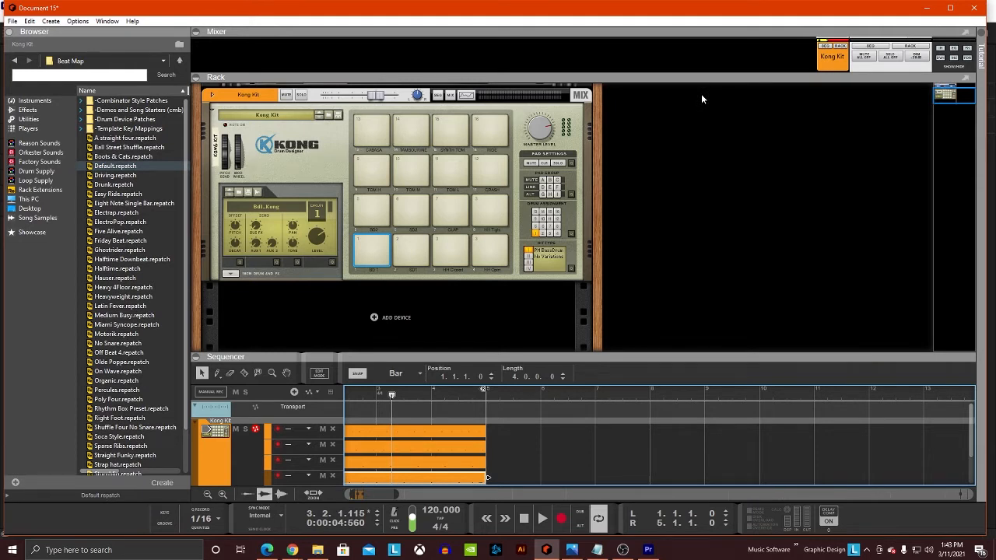
mouse_move(698, 98)
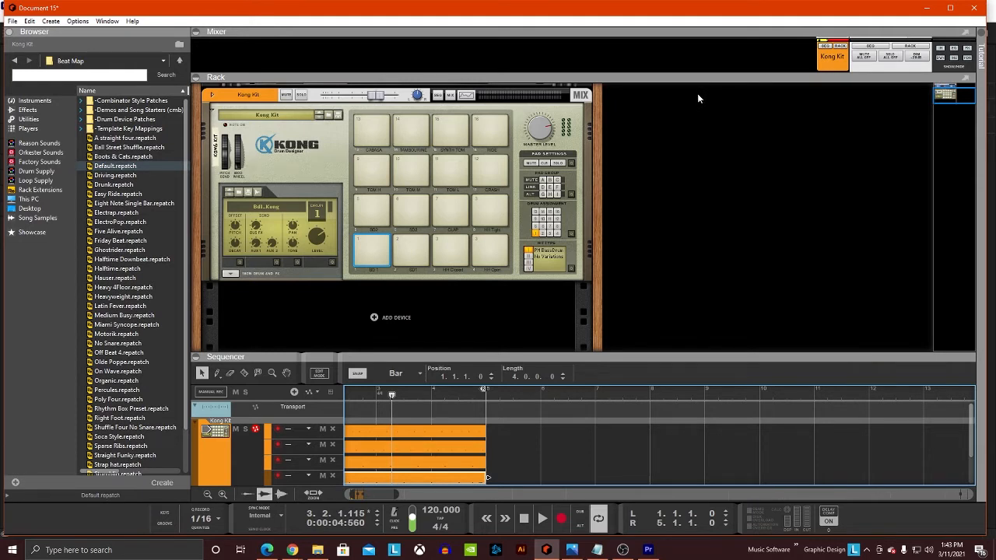
mouse_move(688, 95)
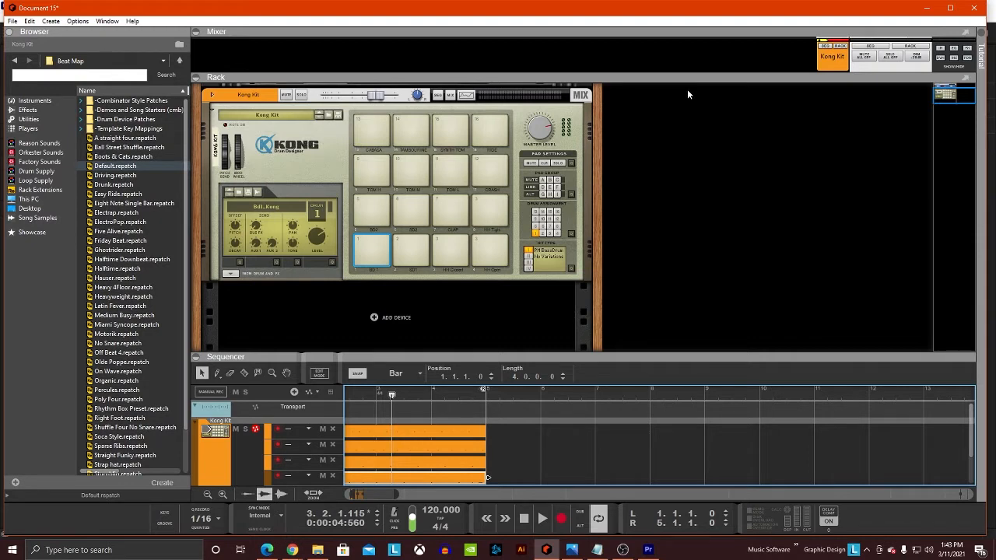
mouse_move(688, 93)
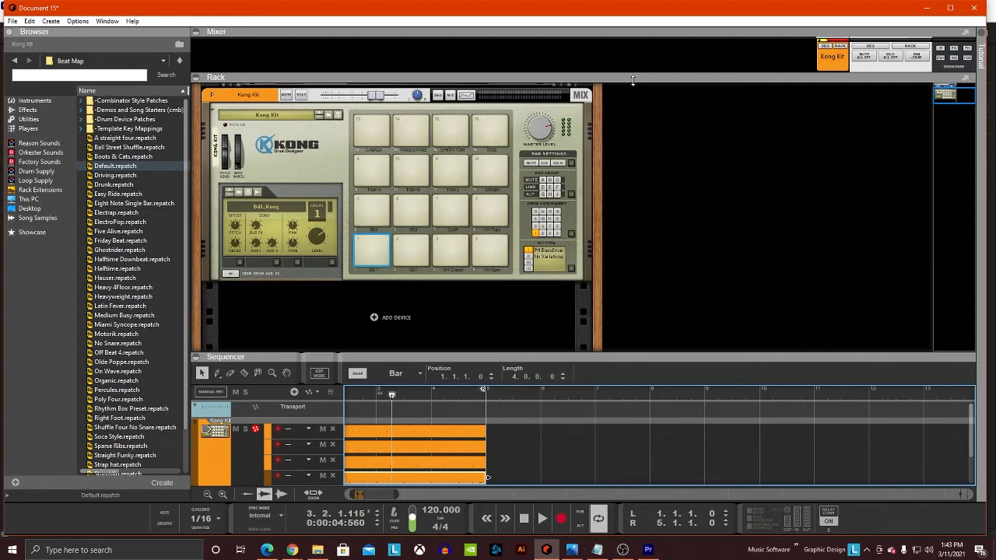
mouse_move(678, 197)
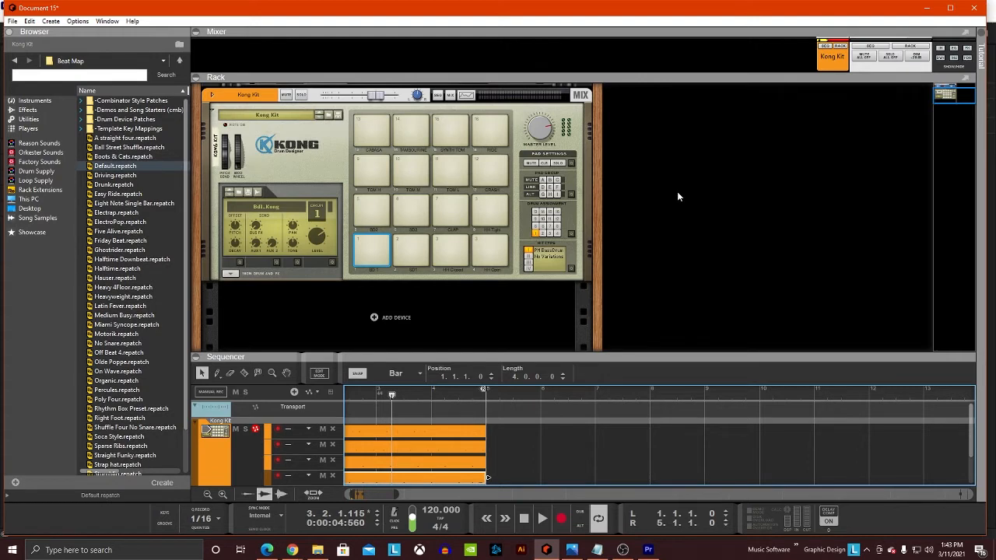
mouse_move(652, 187)
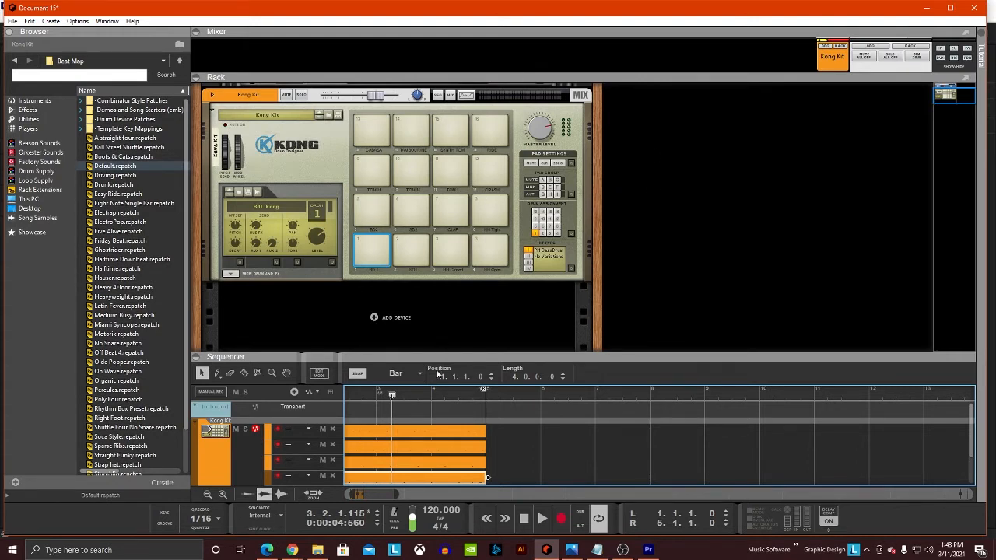
mouse_move(389, 318)
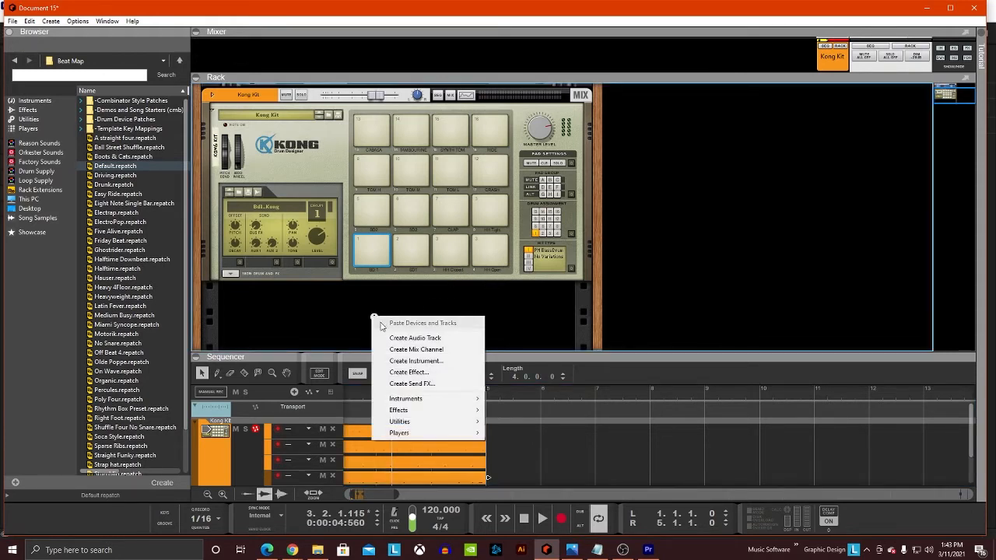
mouse_move(416, 349)
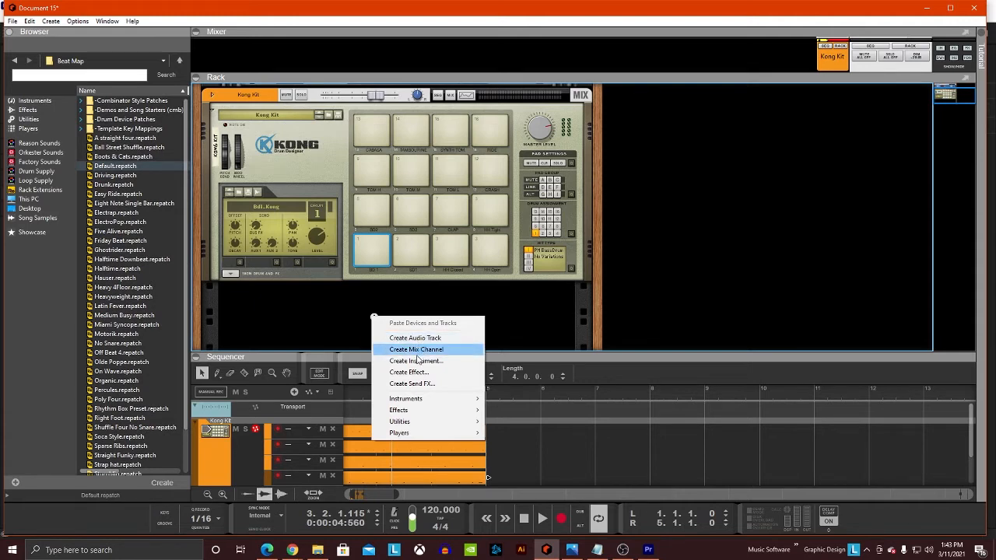
Step: Create a new Mix Channel in the rack beneath the Kong Drum Designer
click(416, 348)
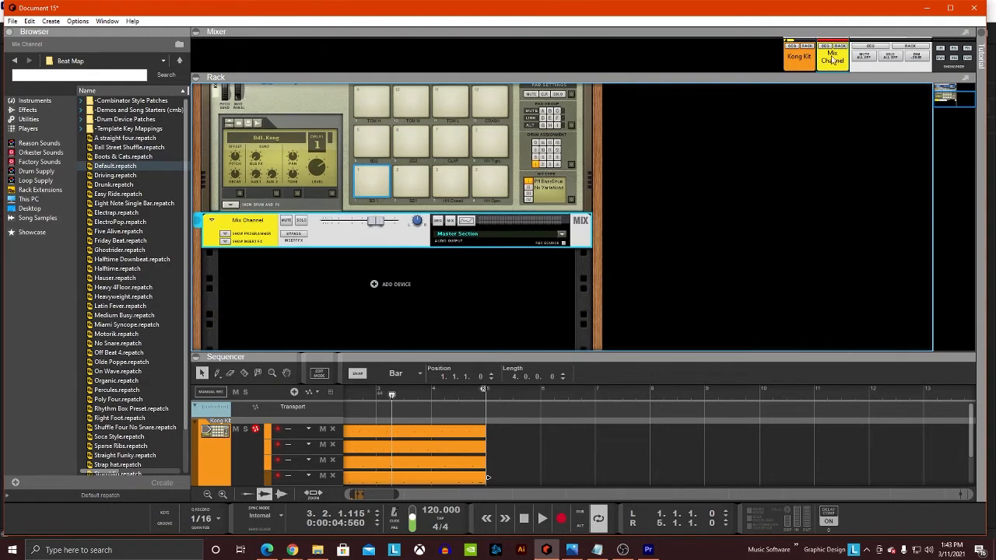
mouse_move(325, 252)
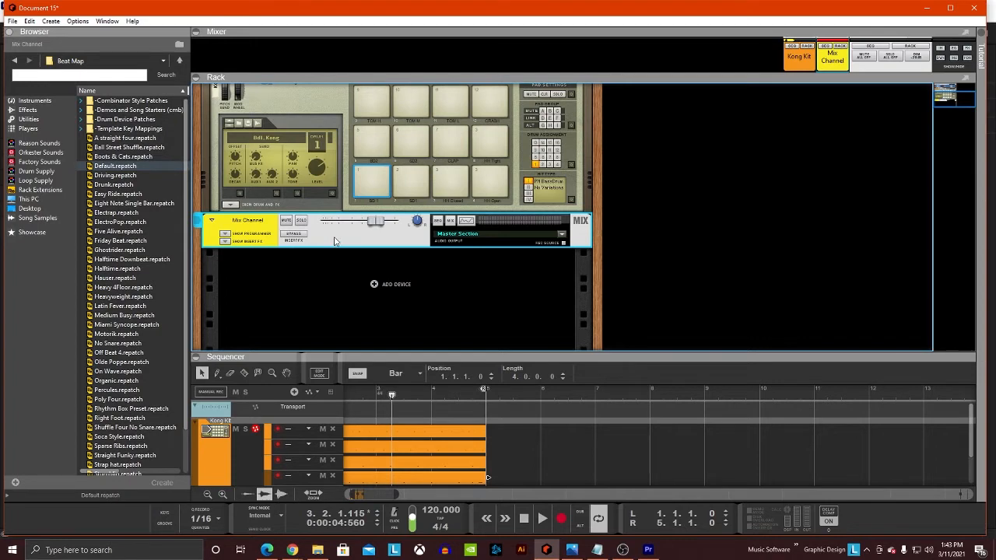
mouse_move(333, 239)
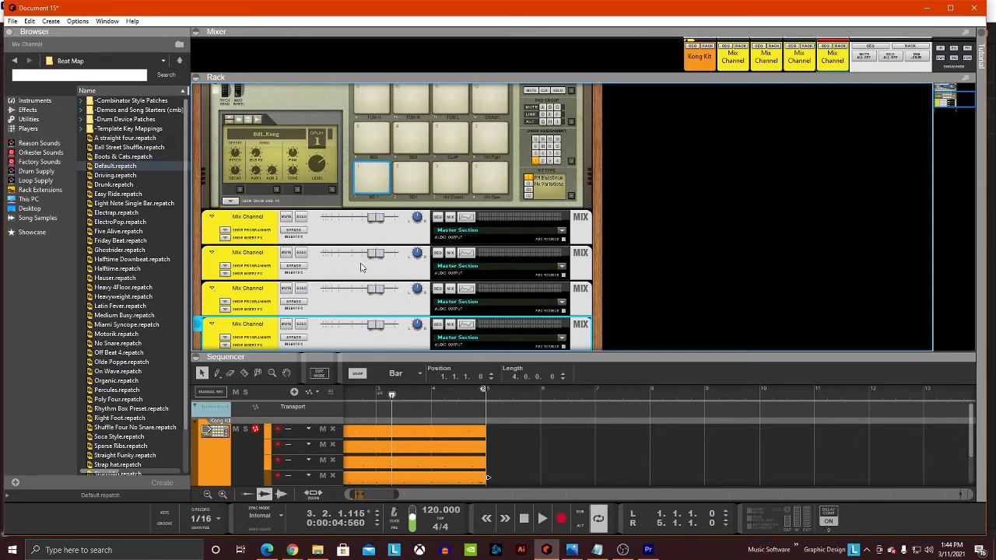
mouse_move(494, 275)
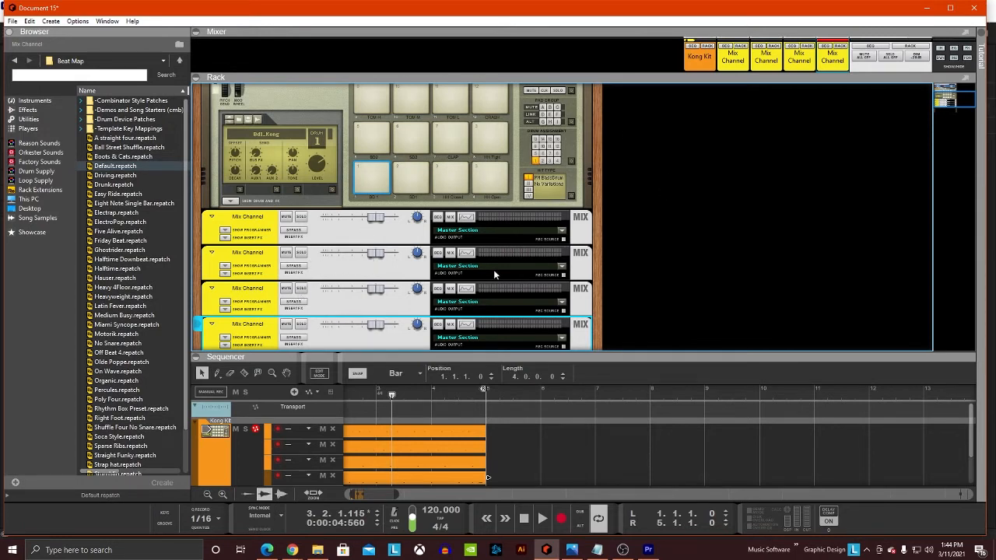
mouse_move(454, 286)
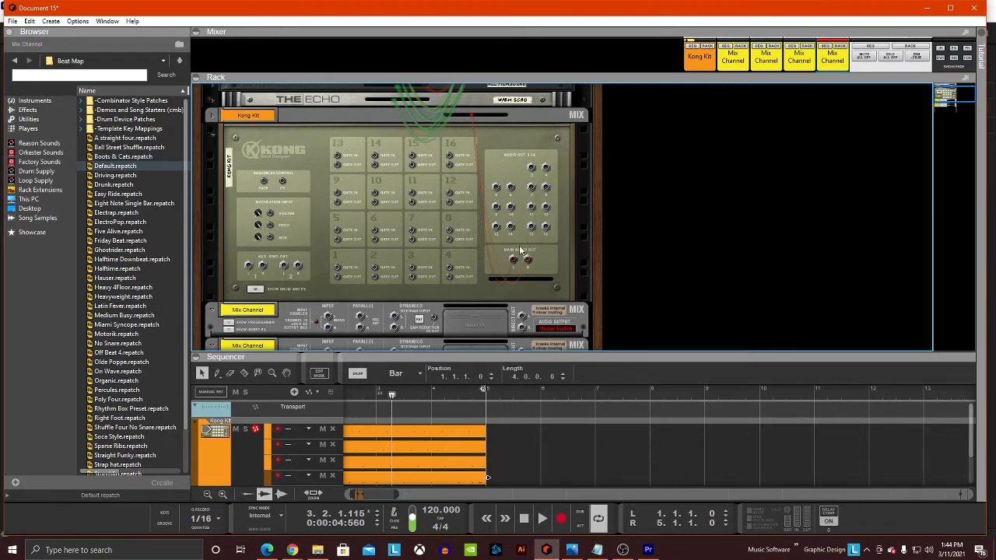
mouse_move(533, 259)
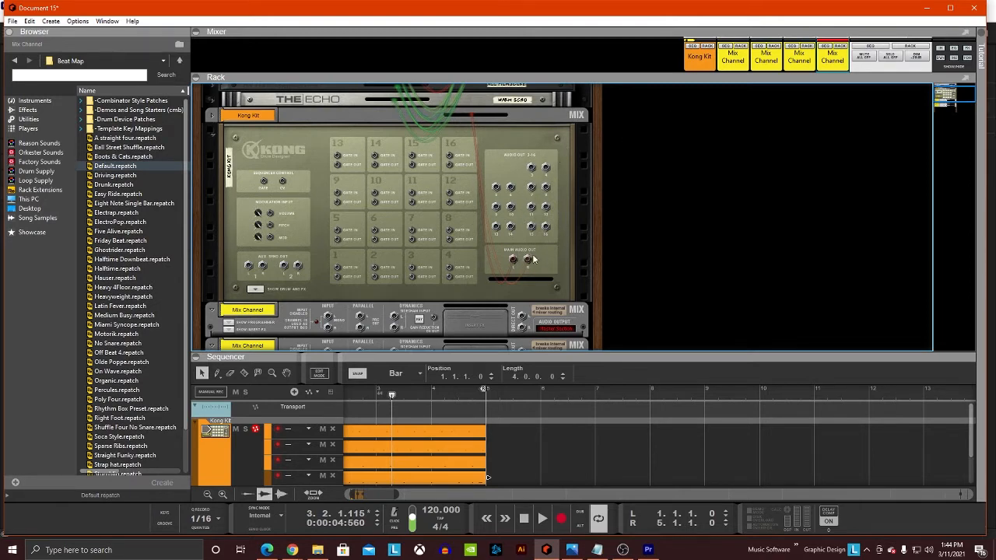
Step: Expand Show Drum and FX and inspect the clap and bass drum pad modules
click(513, 261)
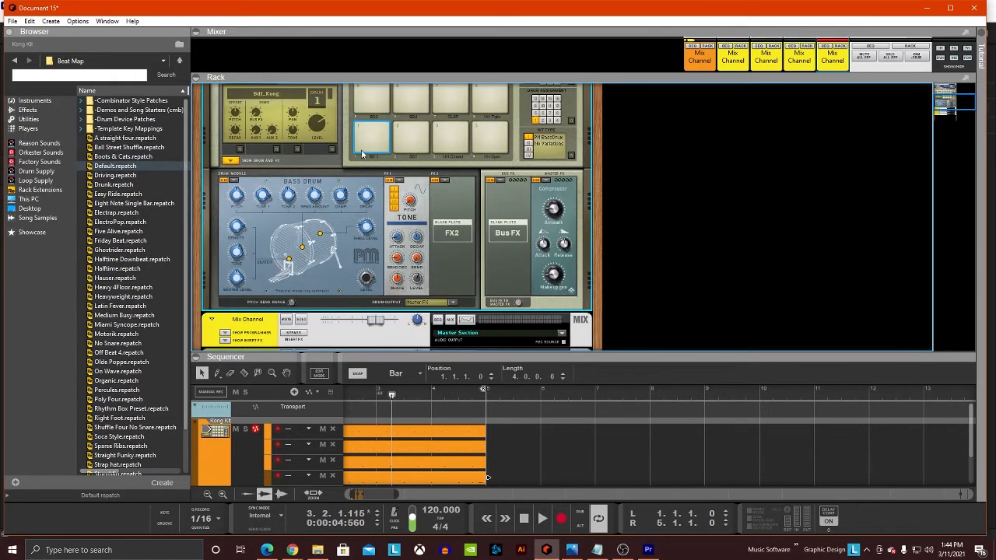
click(453, 137)
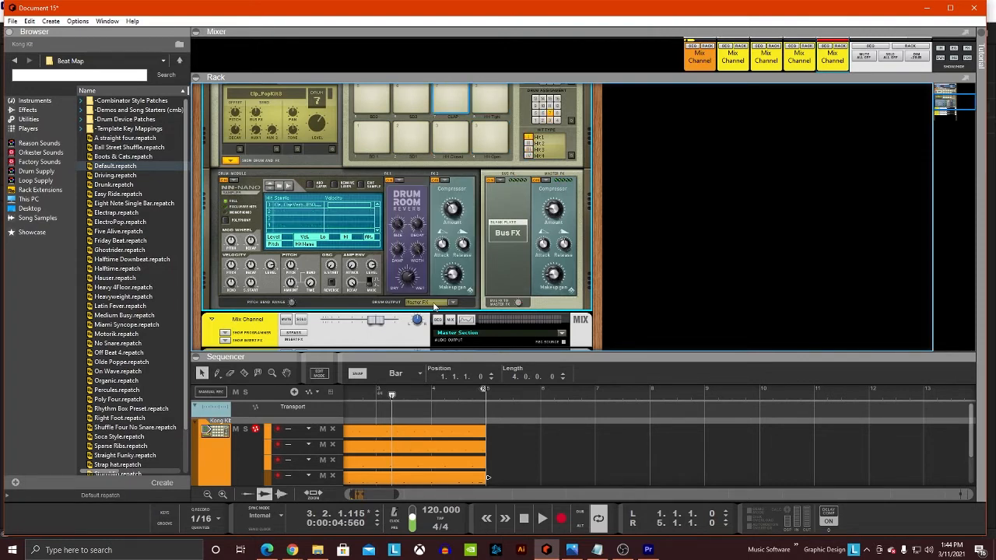
click(409, 138)
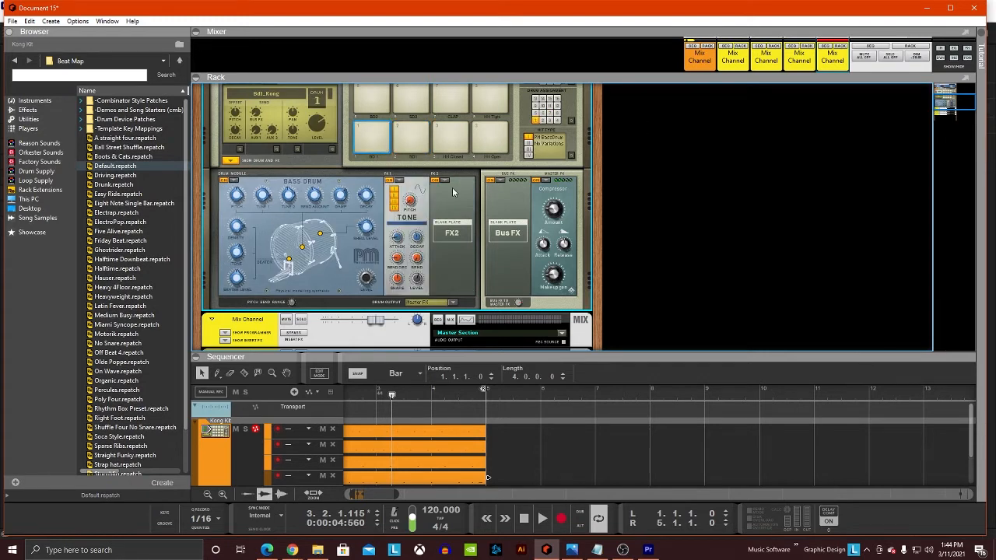
mouse_move(284, 214)
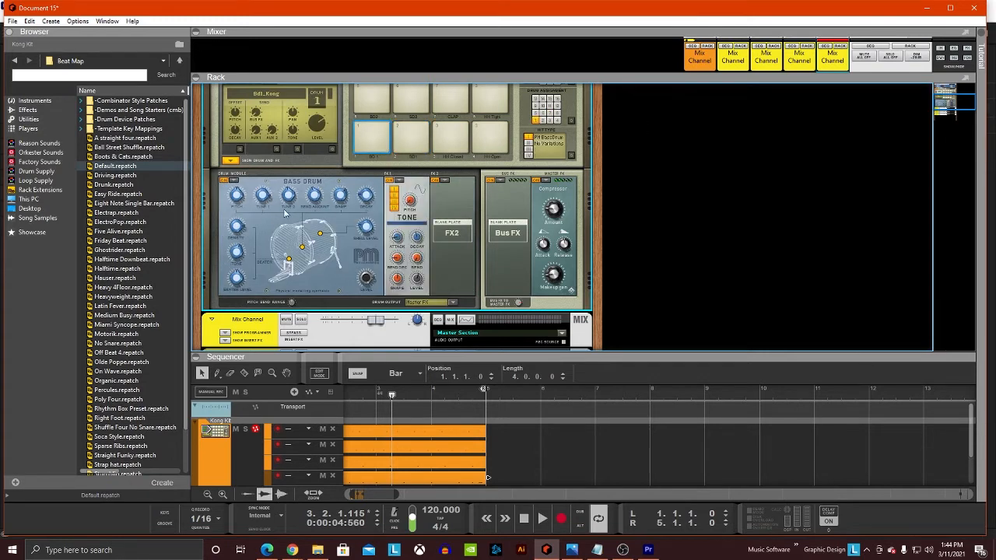
Step: Route the snare to Output 5-6, the hi-hat to Output 9-10 and the clap to its own output pair
click(436, 303)
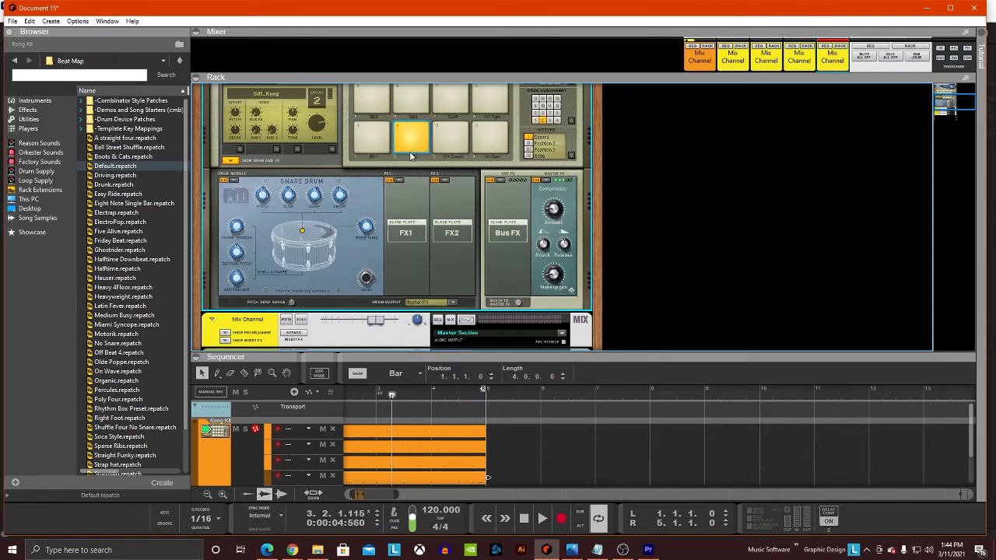
click(424, 302)
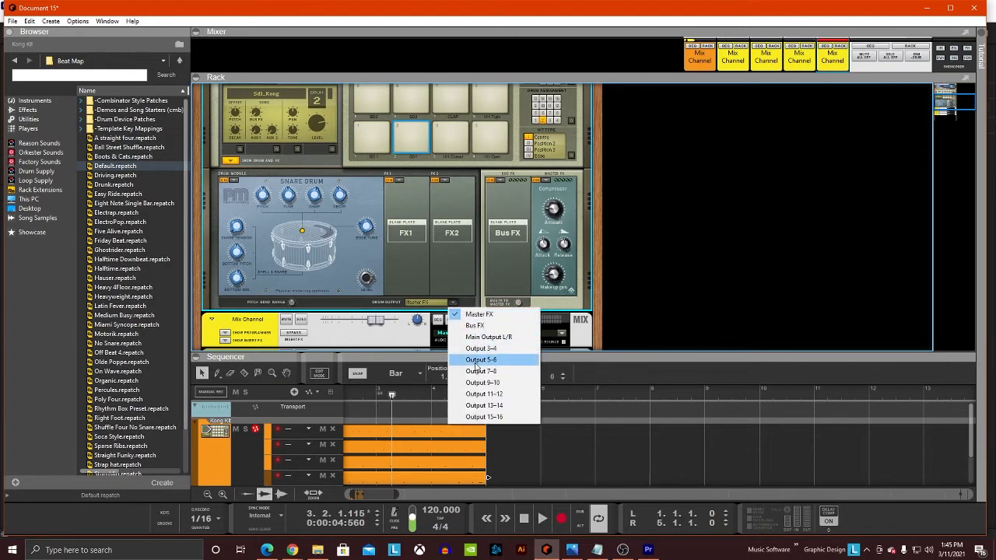
click(481, 360)
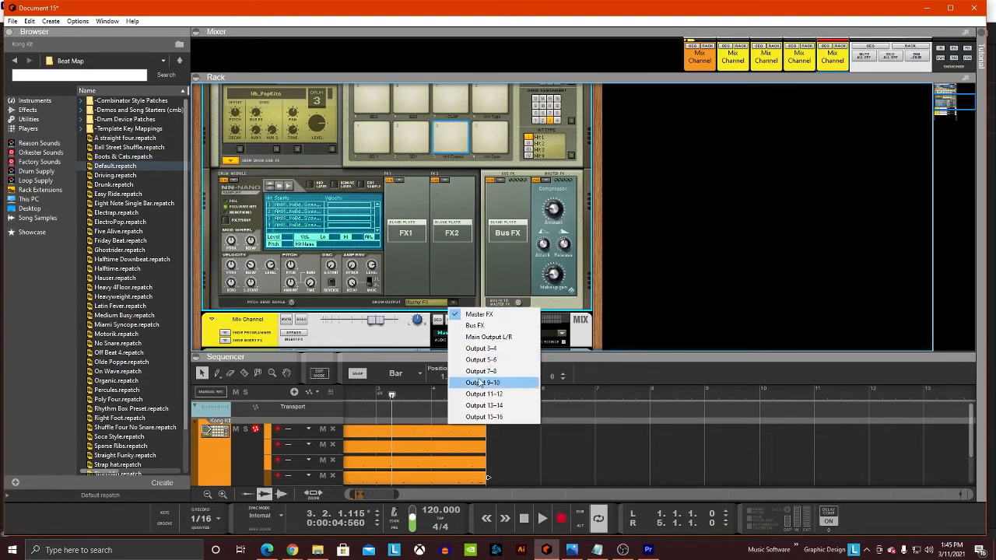
click(479, 314)
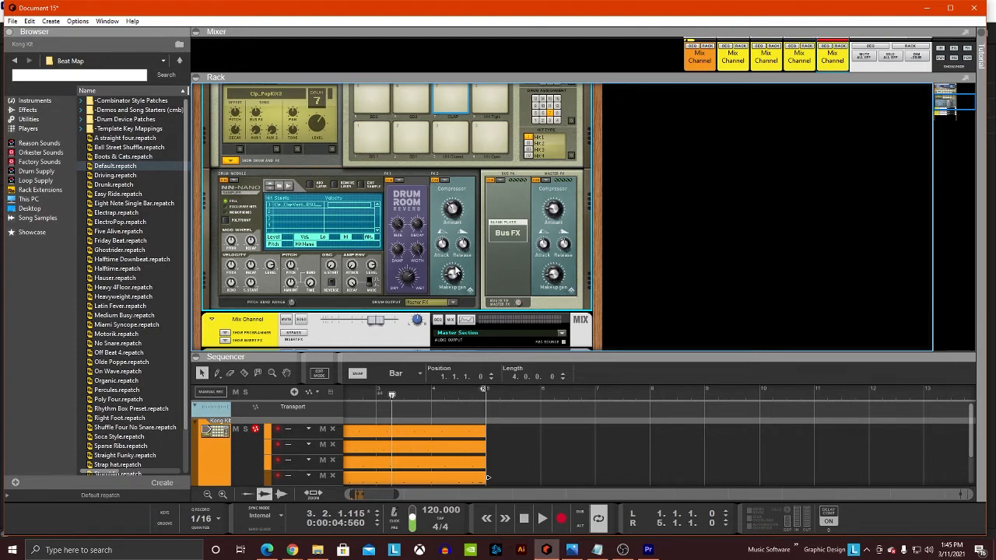
click(438, 303)
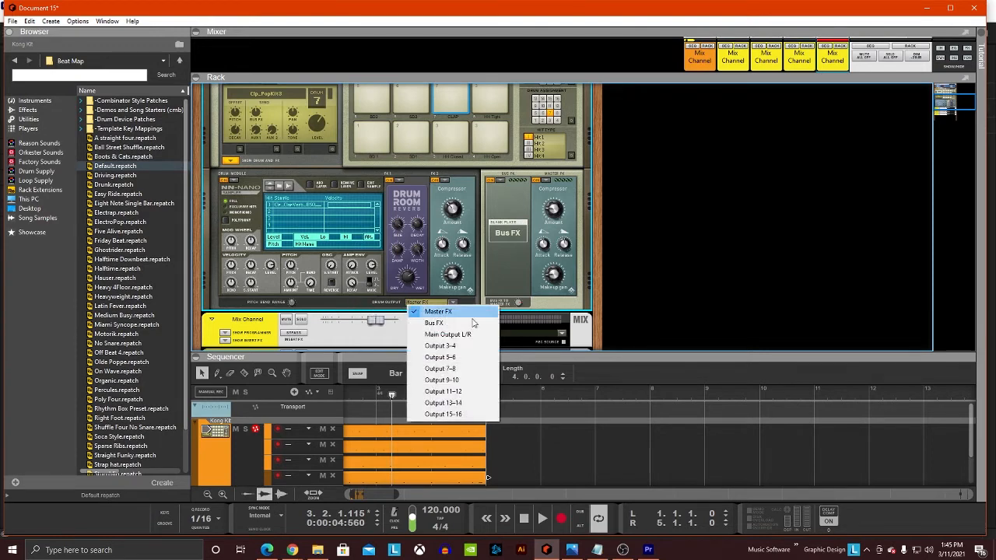
click(438, 311)
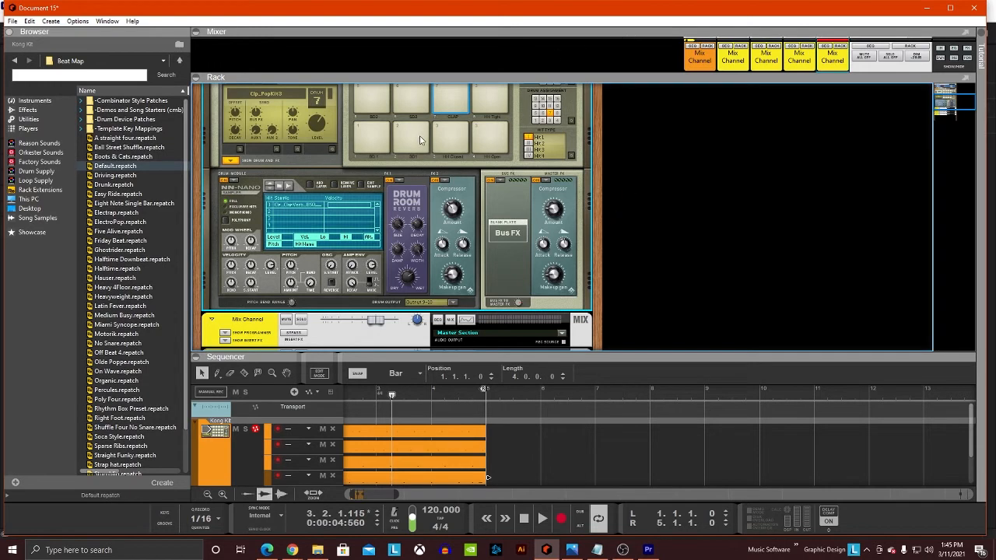
Step: Flip the rack to the rear, hide Drum and FX, and begin cabling Kong's Audio Out 3 to a mix channel
key(Tab)
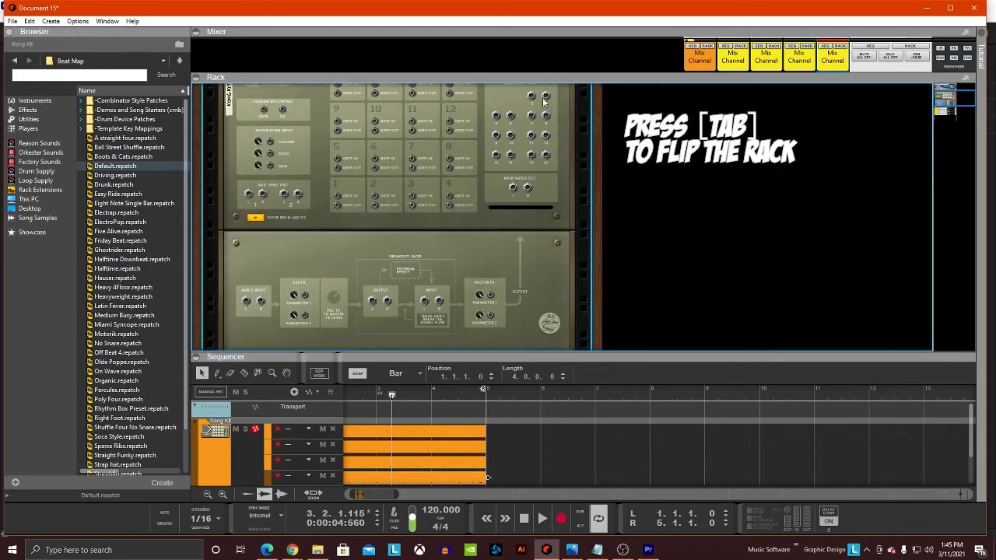
mouse_move(269, 239)
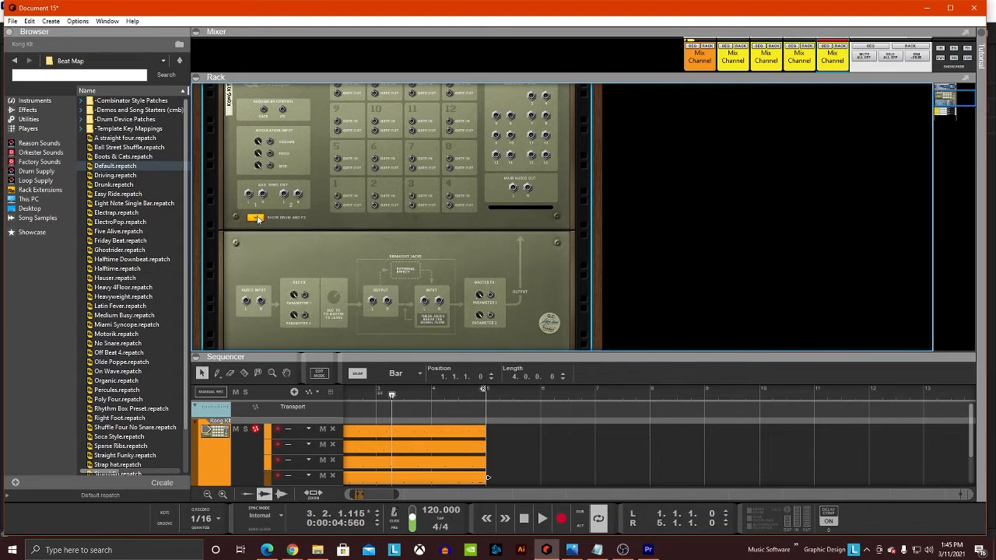
click(256, 217)
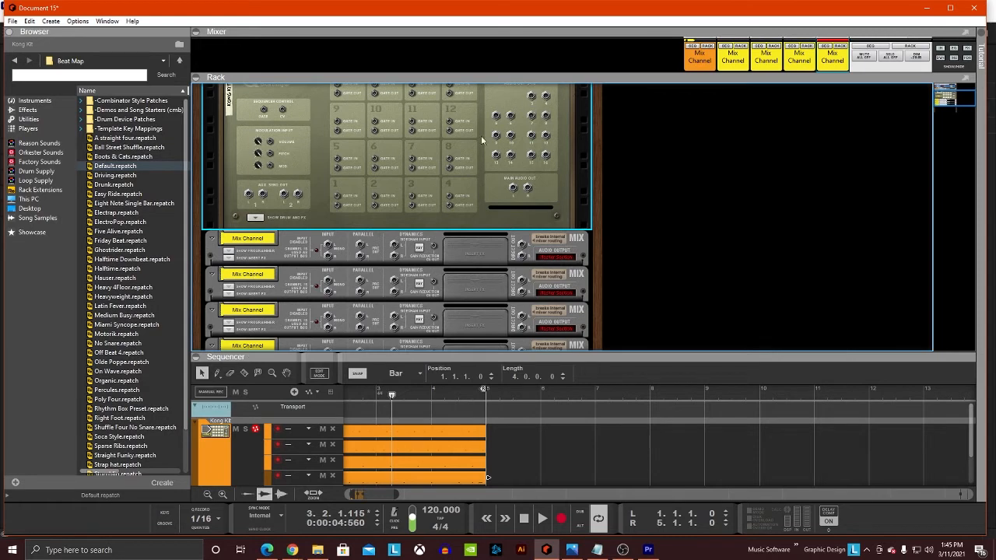
mouse_move(557, 132)
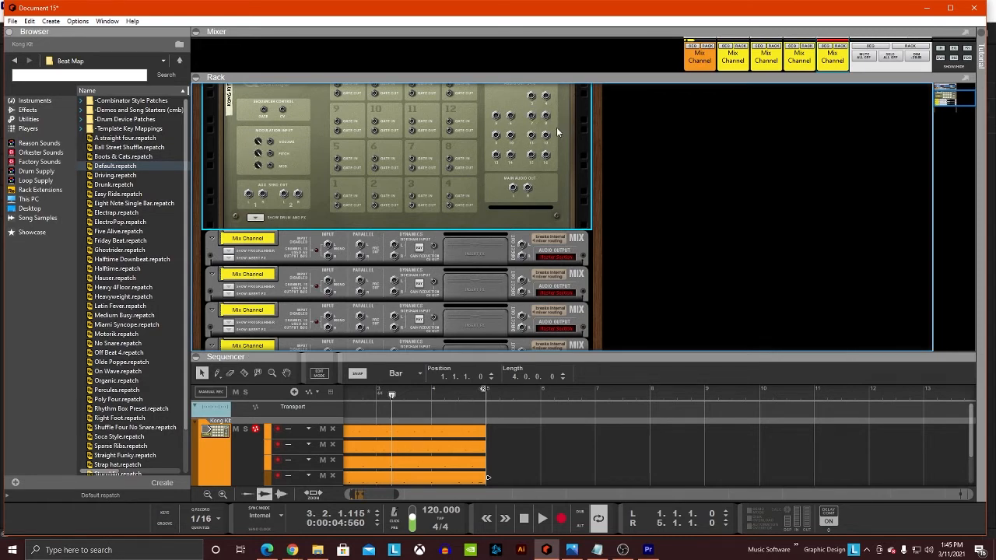
click(542, 518)
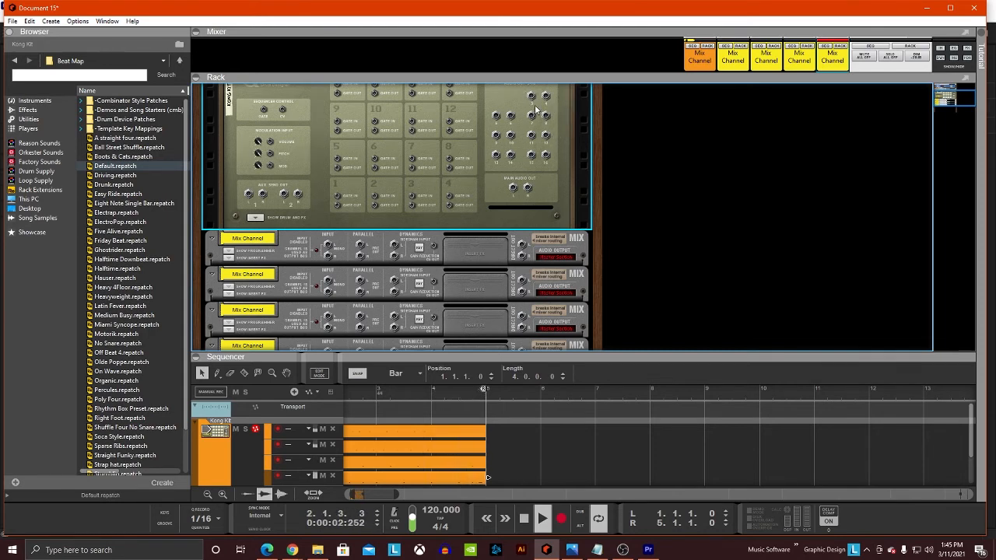
click(383, 394)
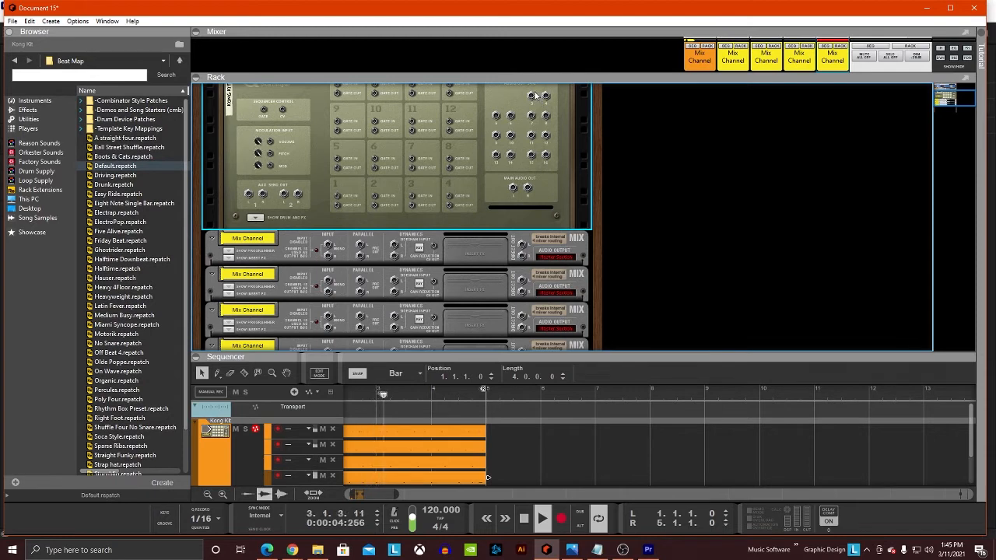
click(542, 517)
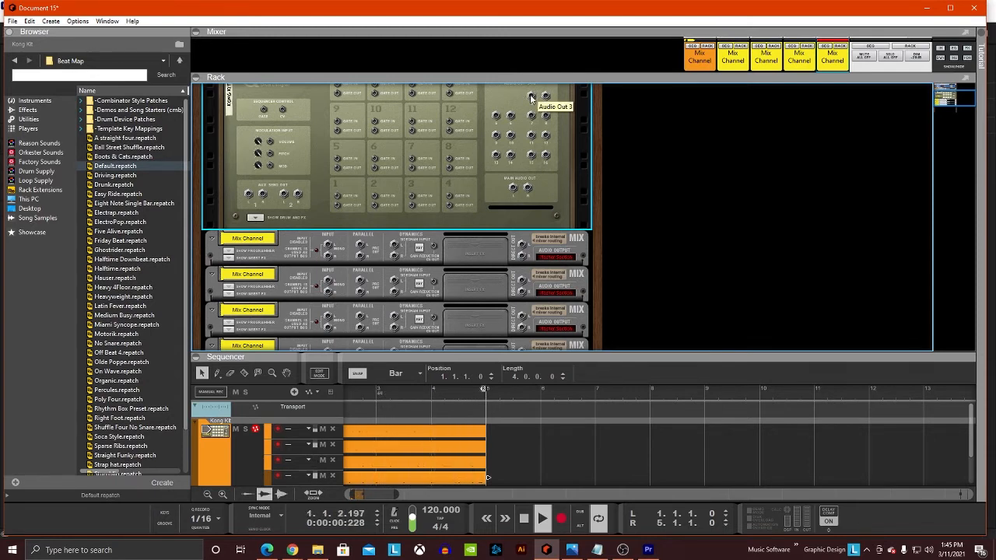
click(543, 518)
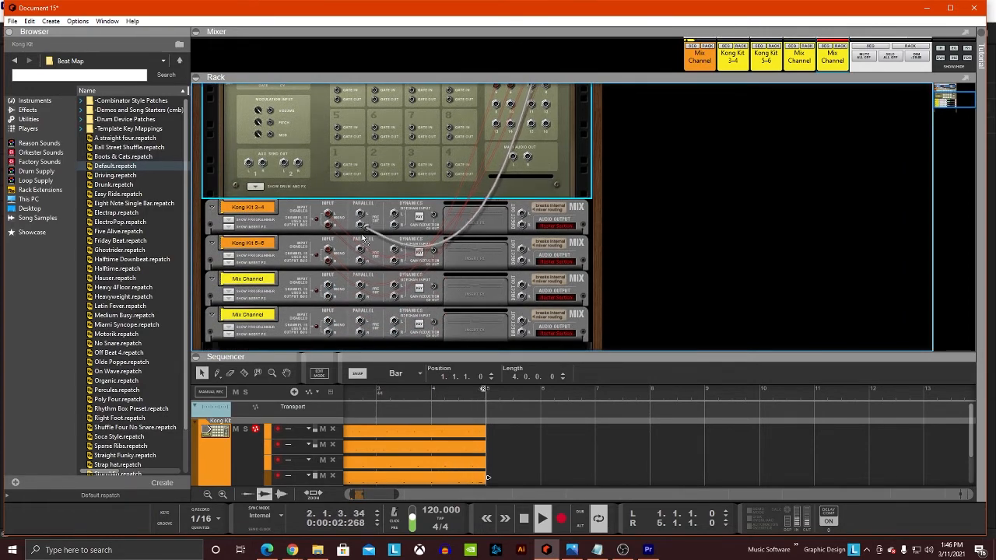
Step: Cable Kong's Audio Out 5-6 into the second Mix Channel, naming it Kong Kit 5-6
click(542, 518)
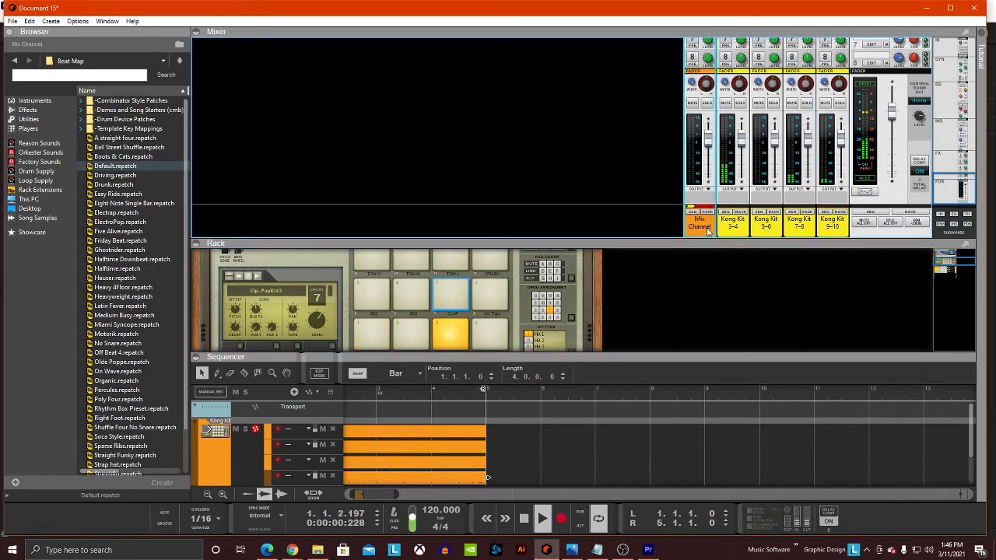
mouse_move(699, 222)
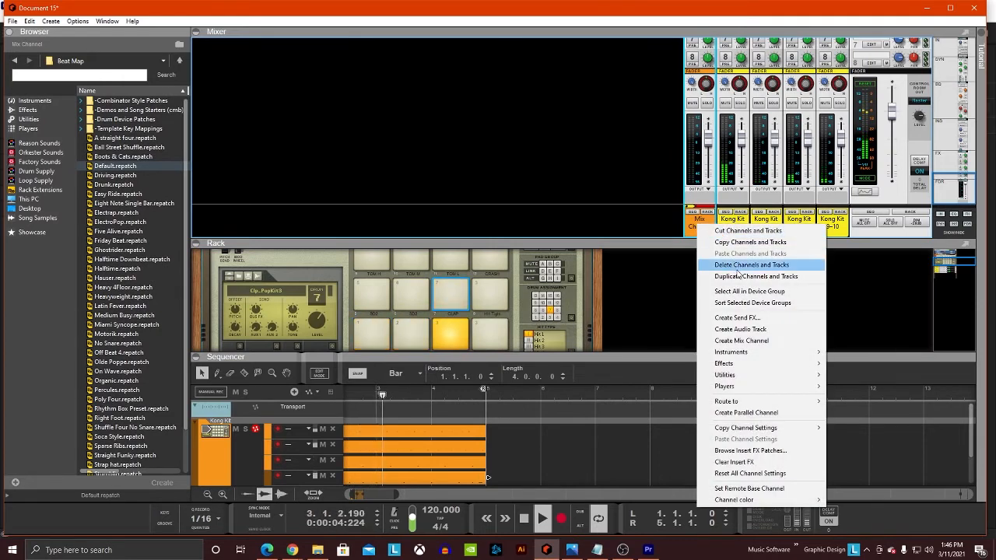
Step: Delete the leftover empty Mix Channel and its track, keeping the four Kong Kit channels
click(750, 264)
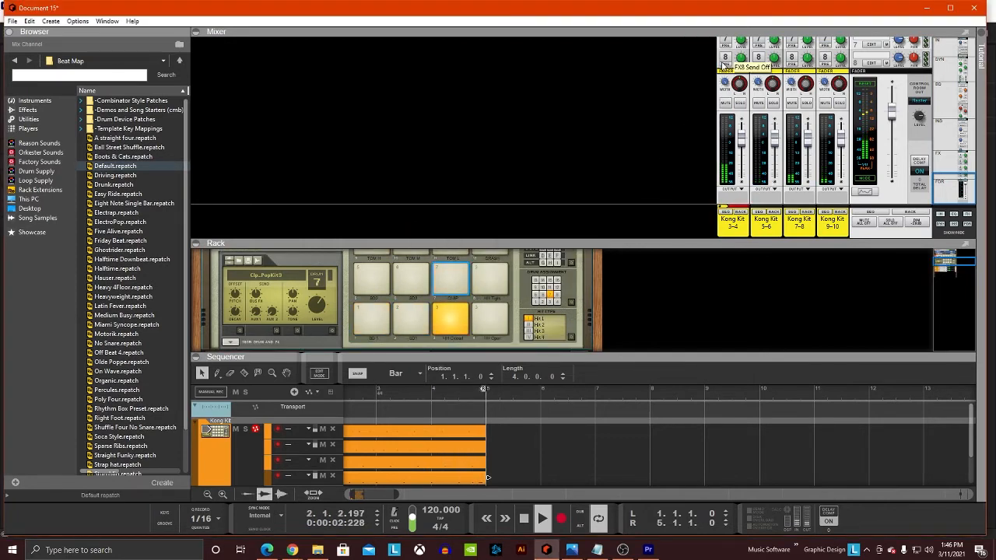
click(381, 393)
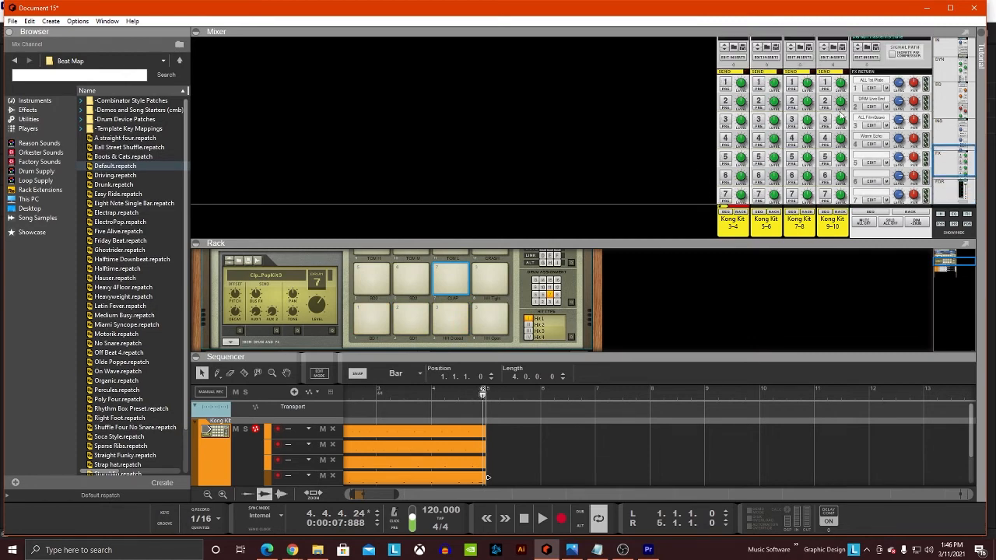
mouse_move(775, 132)
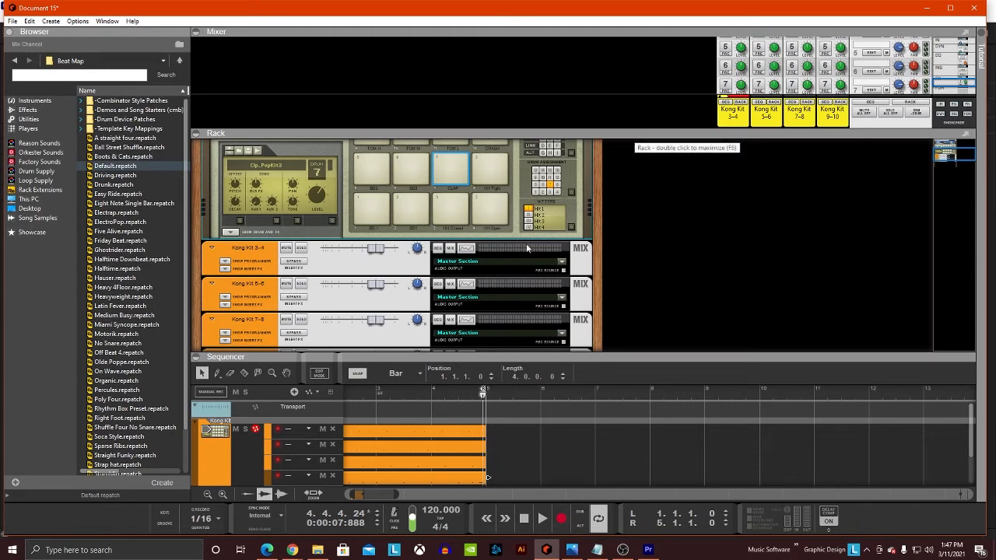
mouse_move(418, 432)
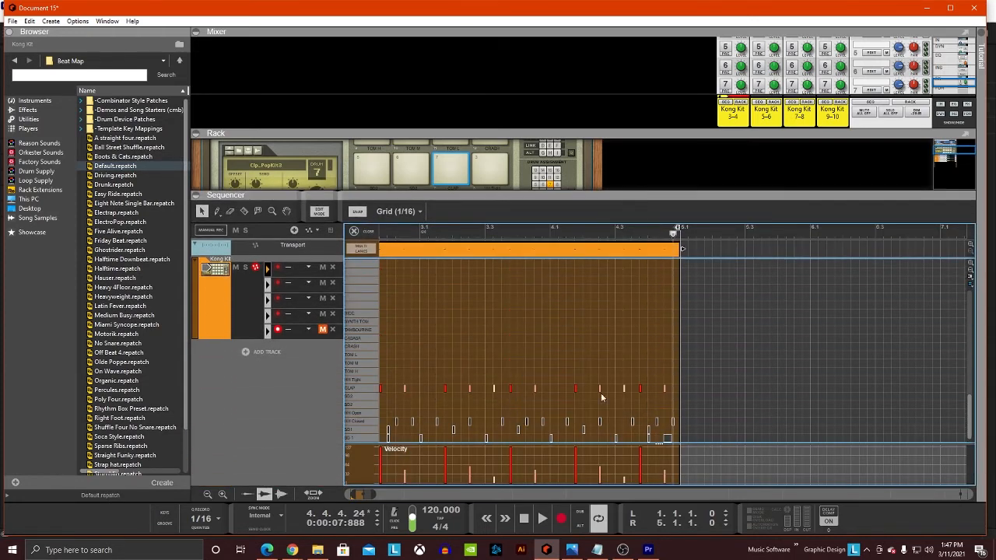
mouse_move(593, 381)
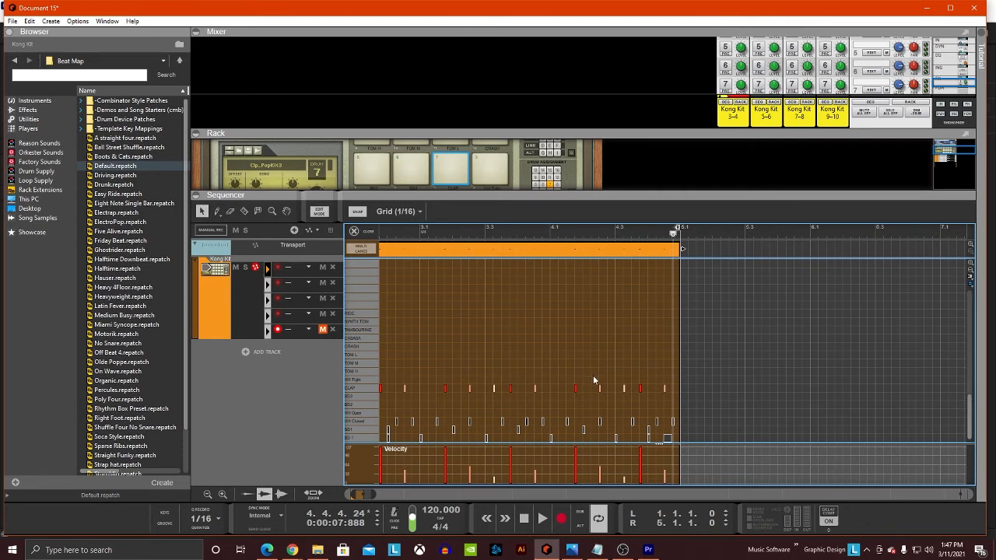
mouse_move(642, 317)
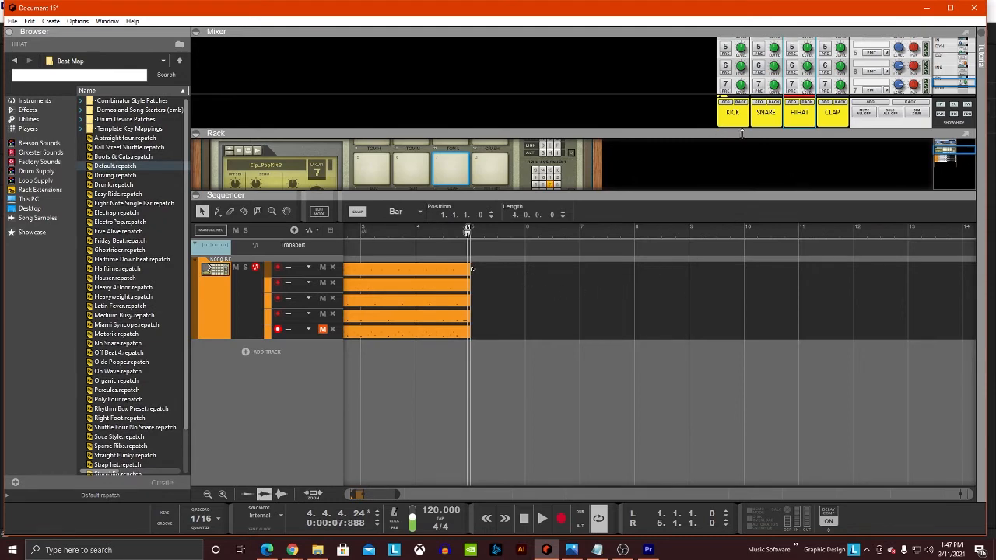
mouse_move(667, 182)
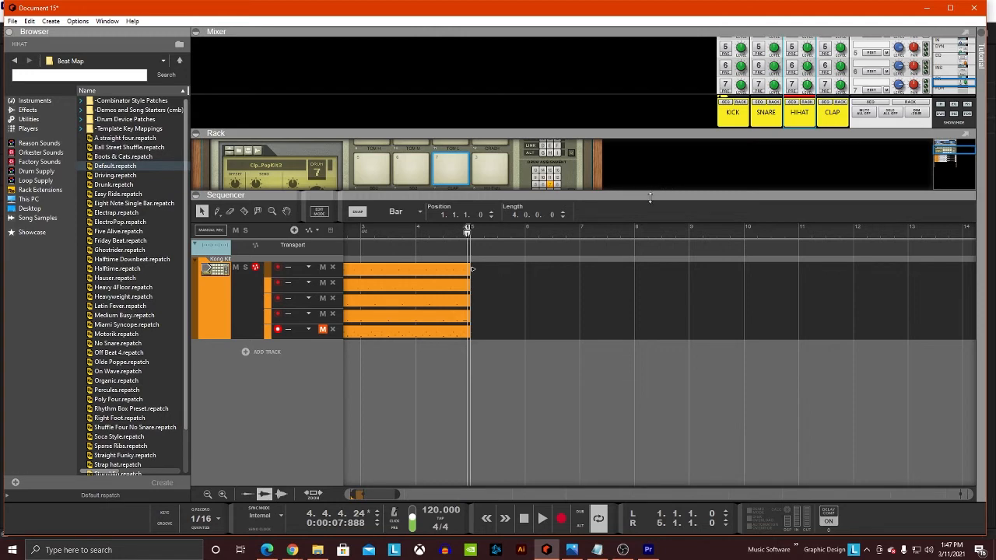
mouse_move(701, 180)
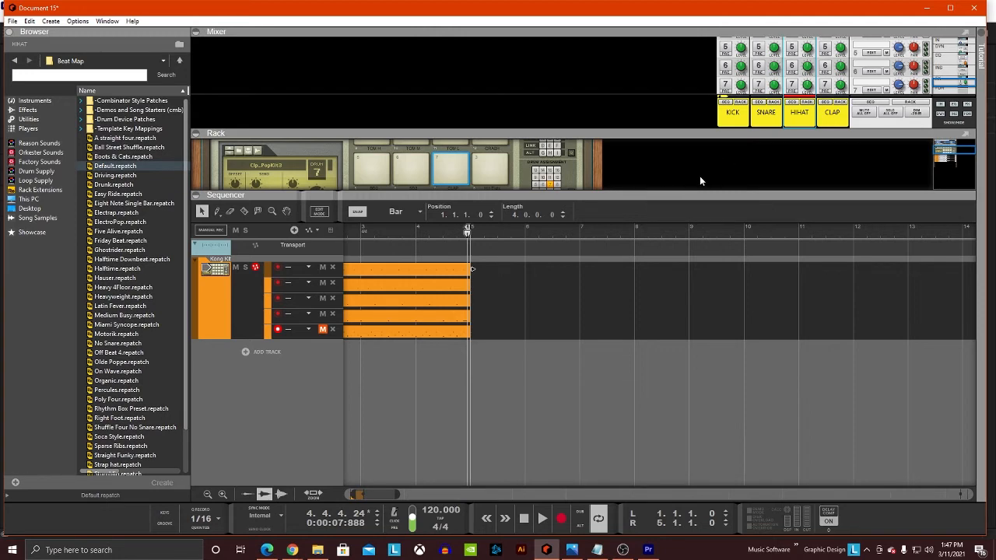
mouse_move(699, 191)
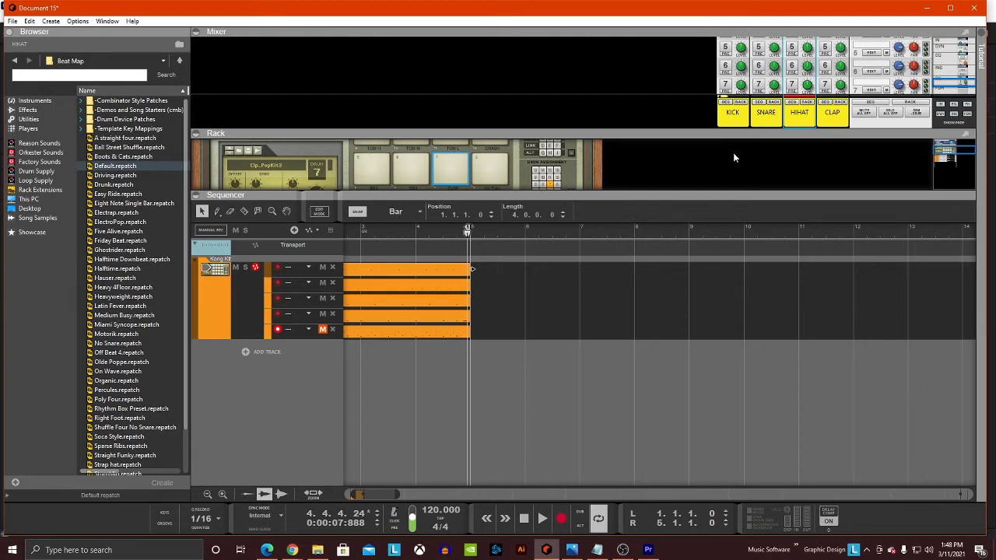
mouse_move(710, 152)
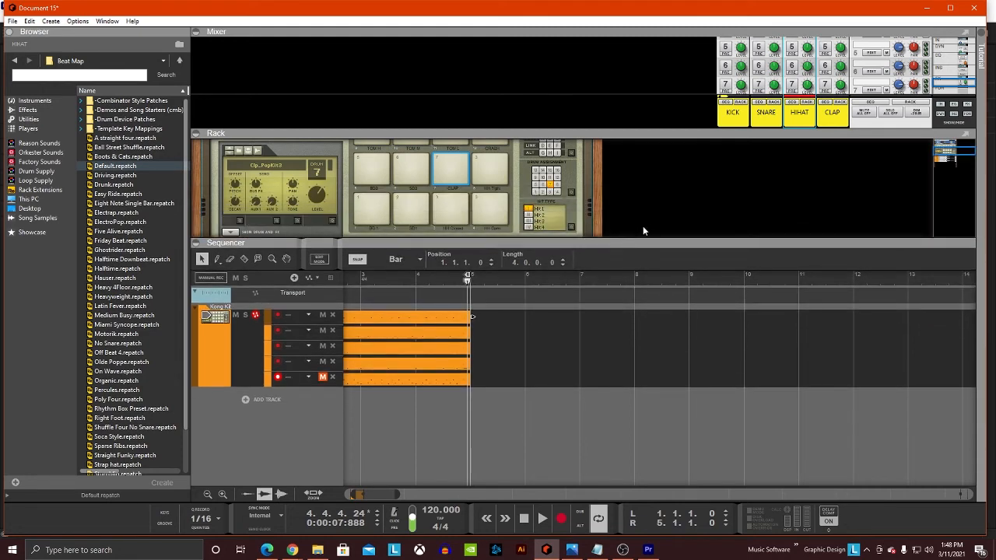
mouse_move(661, 232)
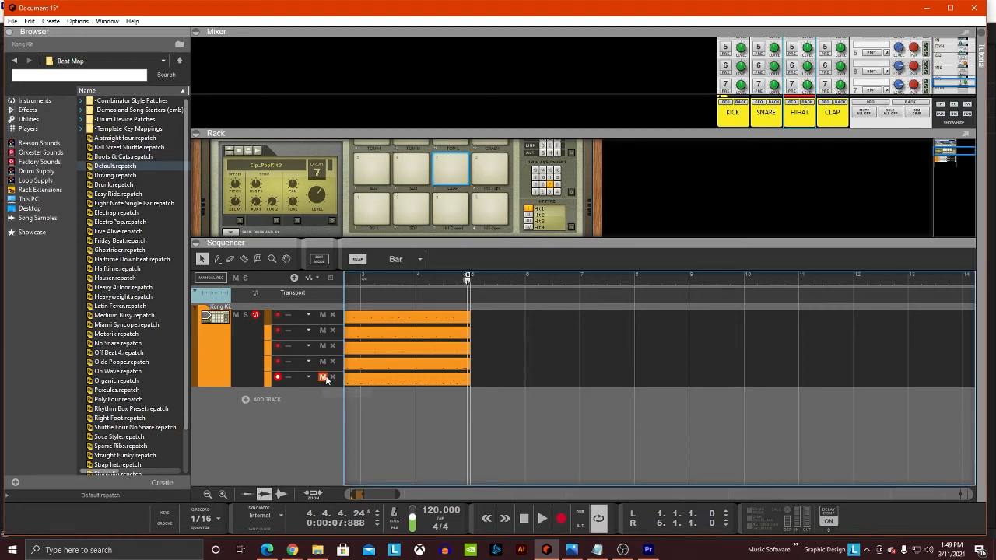
Step: Unmute the last drum lane and Bounce in Place the kit clips into separate audio tracks
click(323, 377)
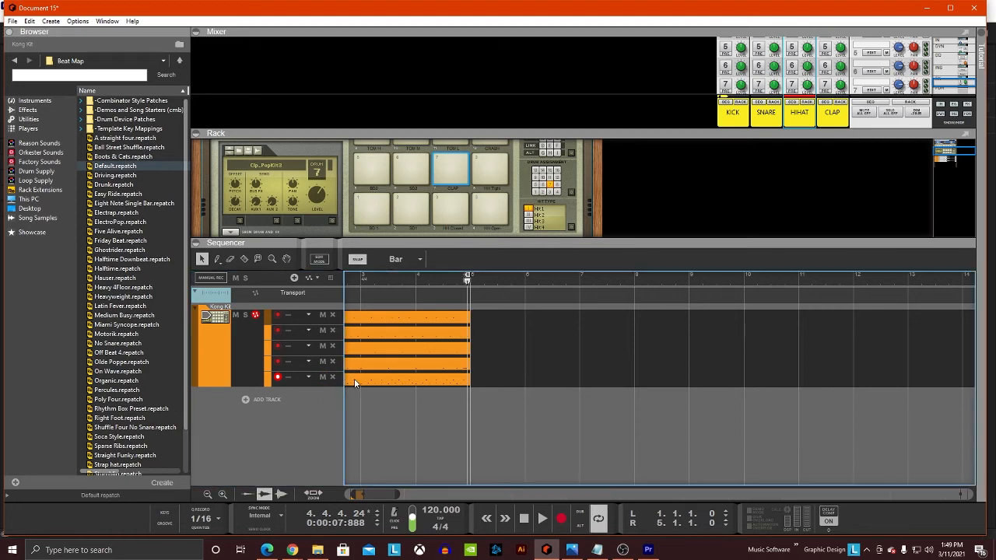
right_click(354, 382)
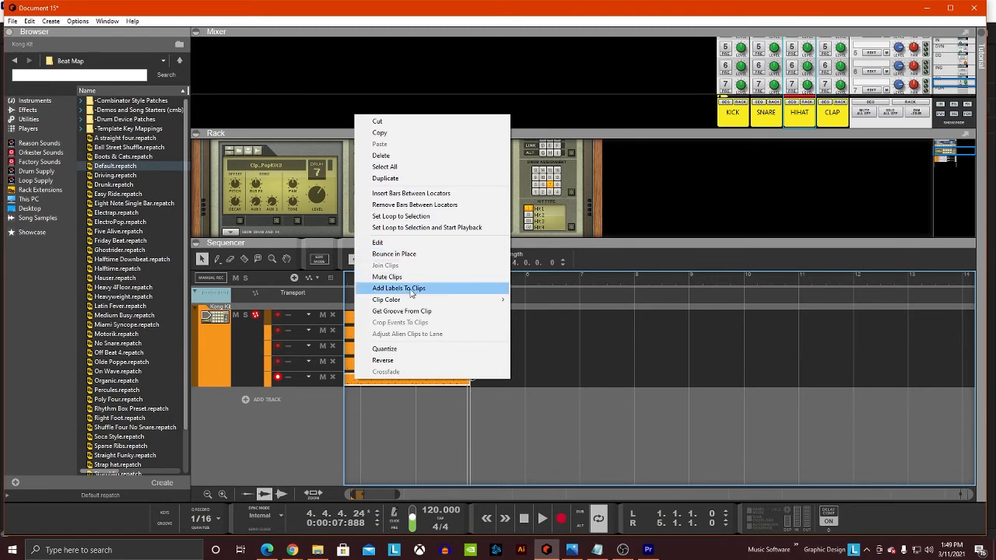
click(399, 288)
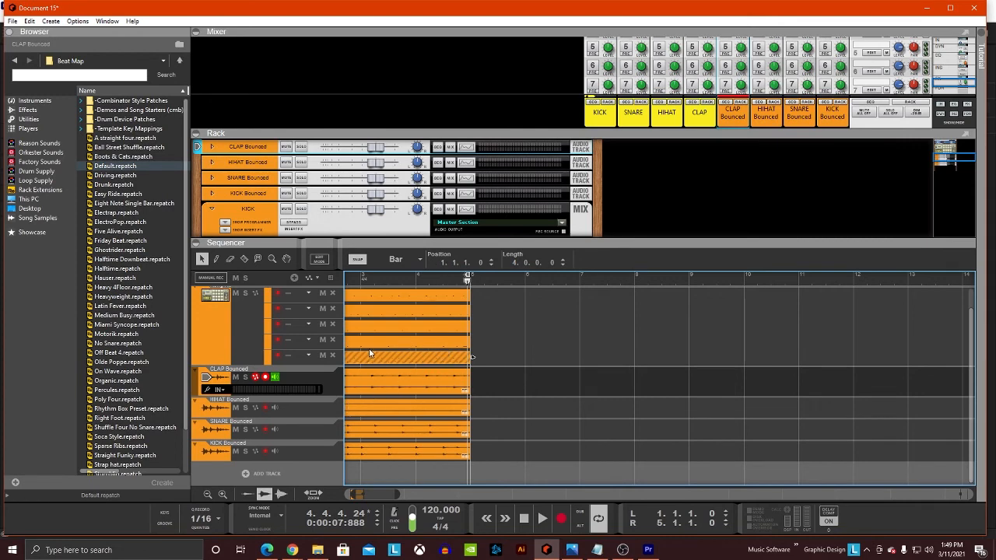
mouse_move(366, 358)
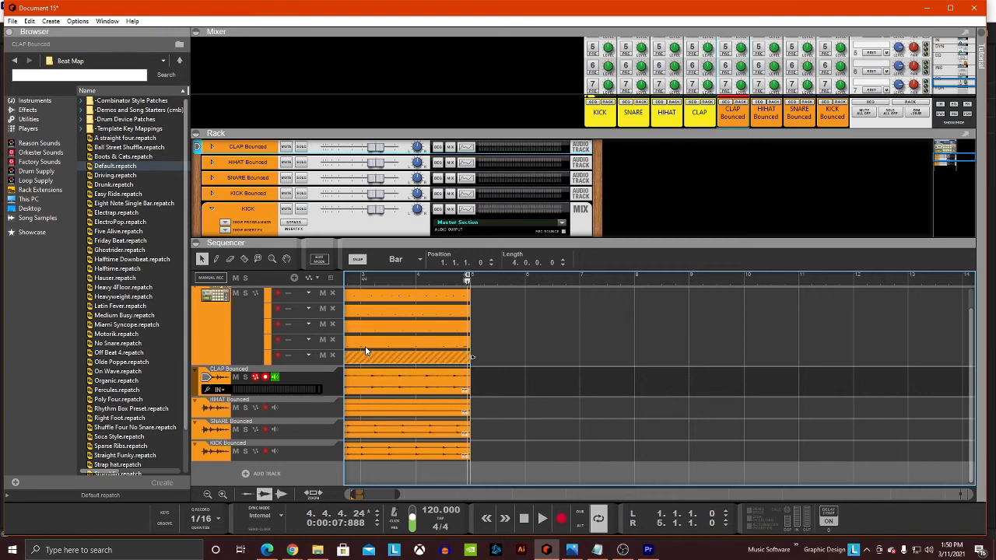
mouse_move(355, 337)
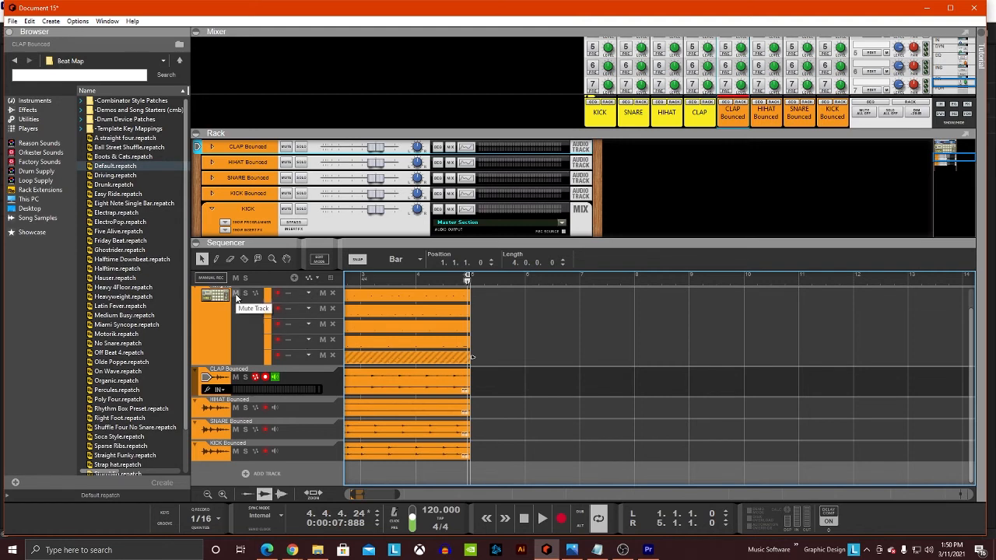
Step: Mute the original Kong Kit track and play back the four bounced drum audio tracks
click(236, 293)
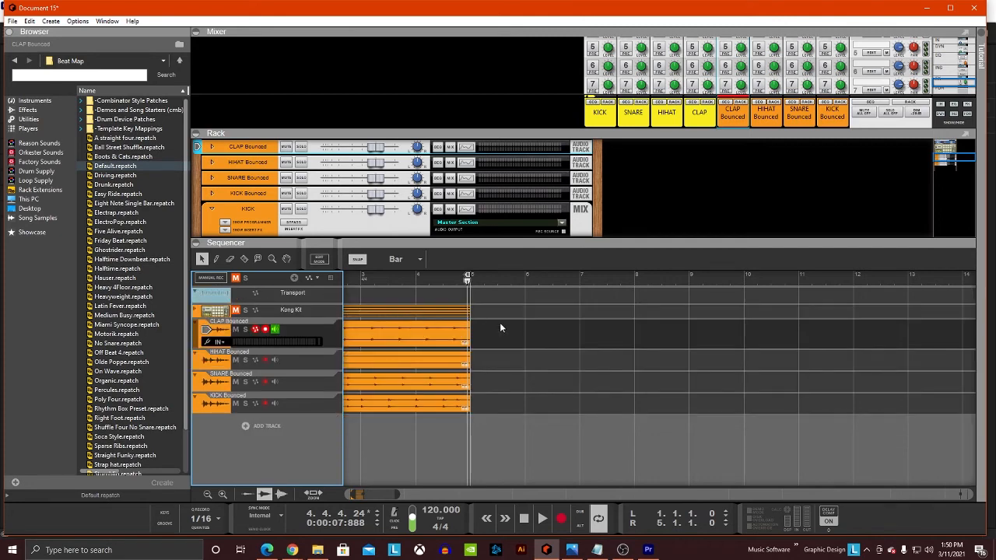
click(541, 519)
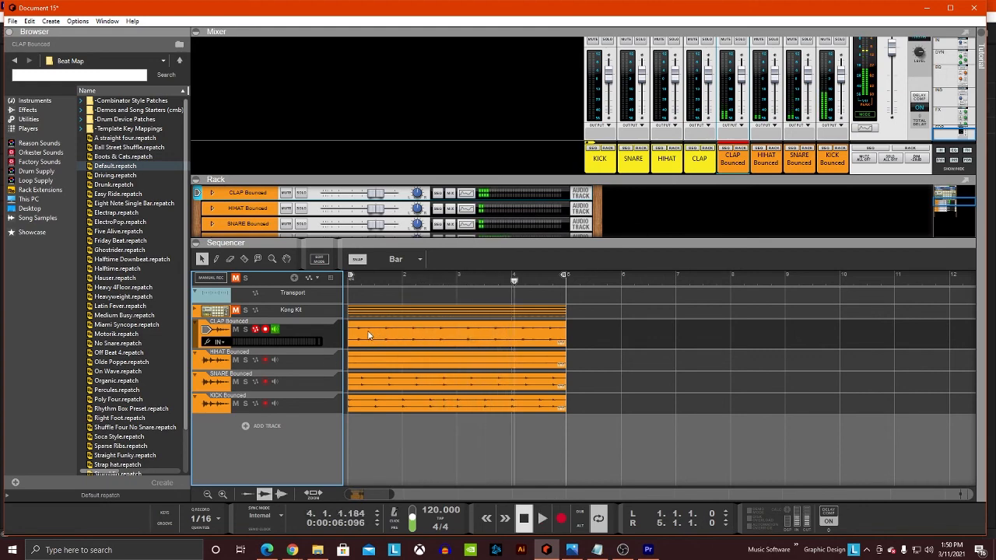
click(523, 518)
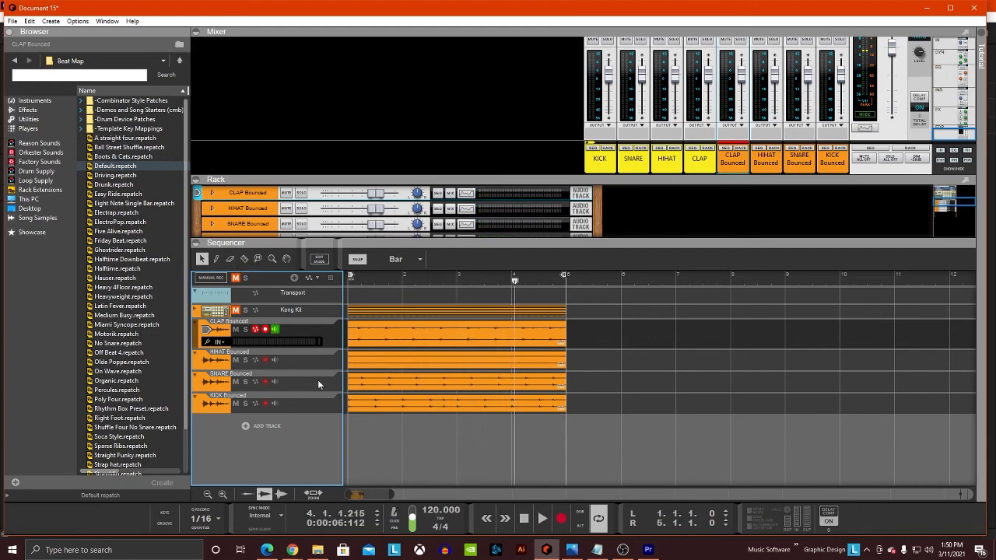
mouse_move(245, 268)
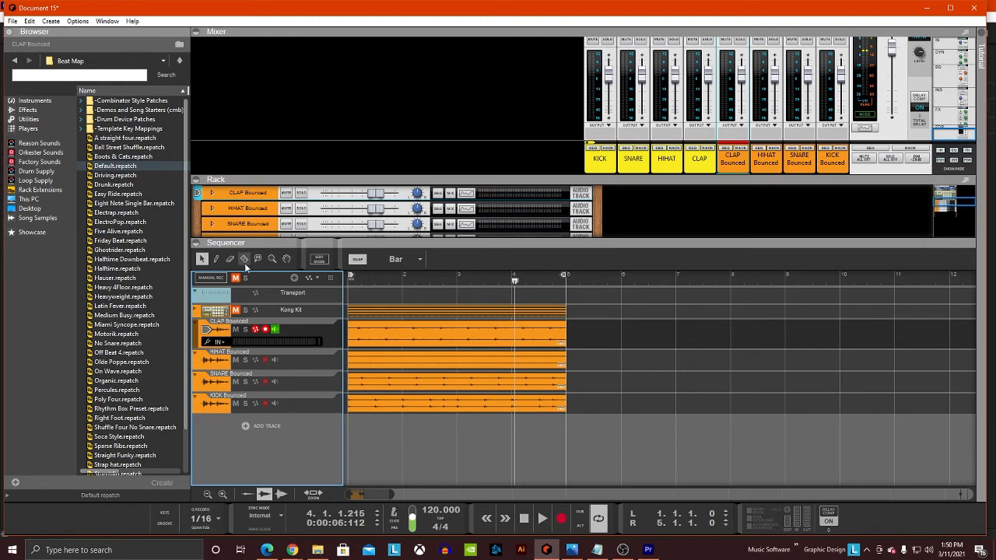
Step: Slice the CLAP Bounced clip with the Razor tool on a 1/2-bar snap grid, then return to the Arrow tool
click(417, 258)
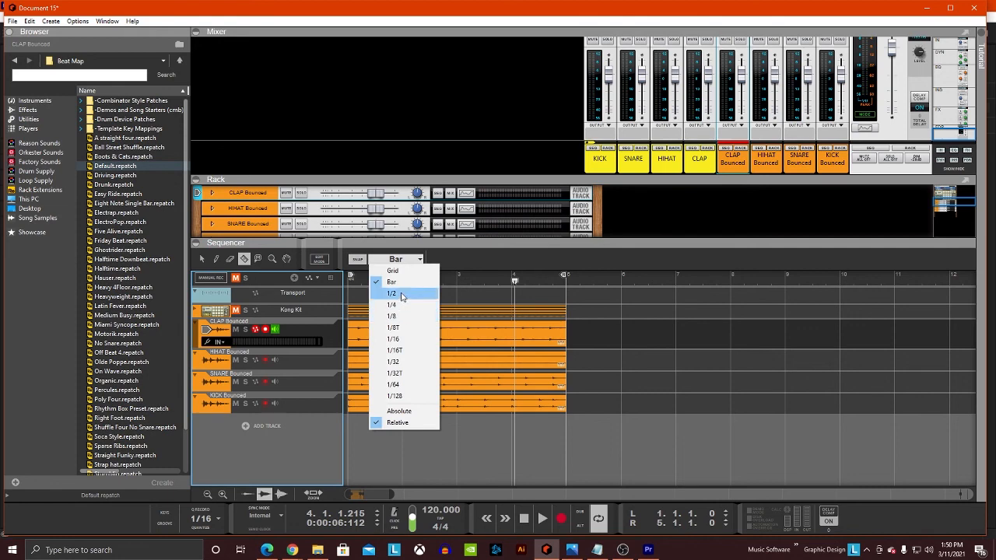
click(392, 293)
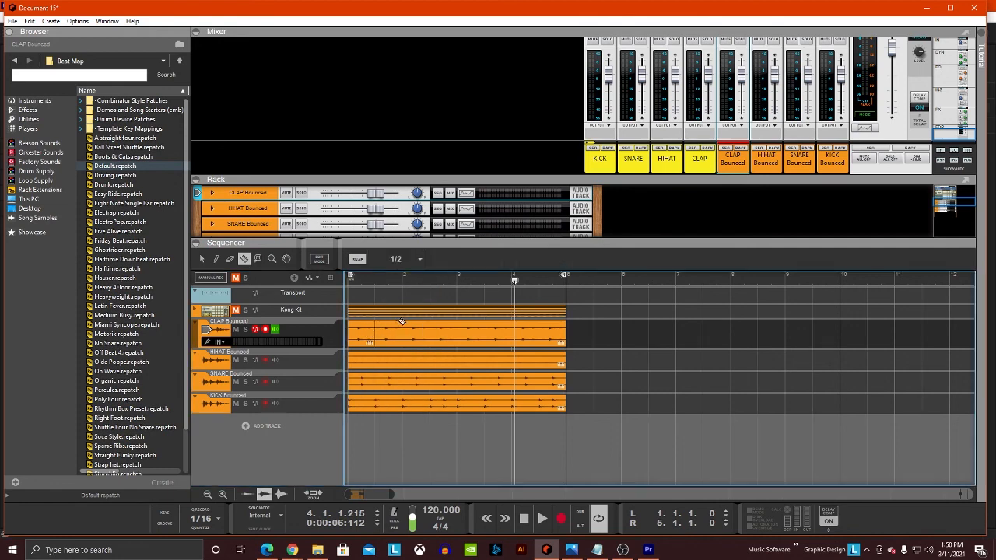
mouse_move(493, 330)
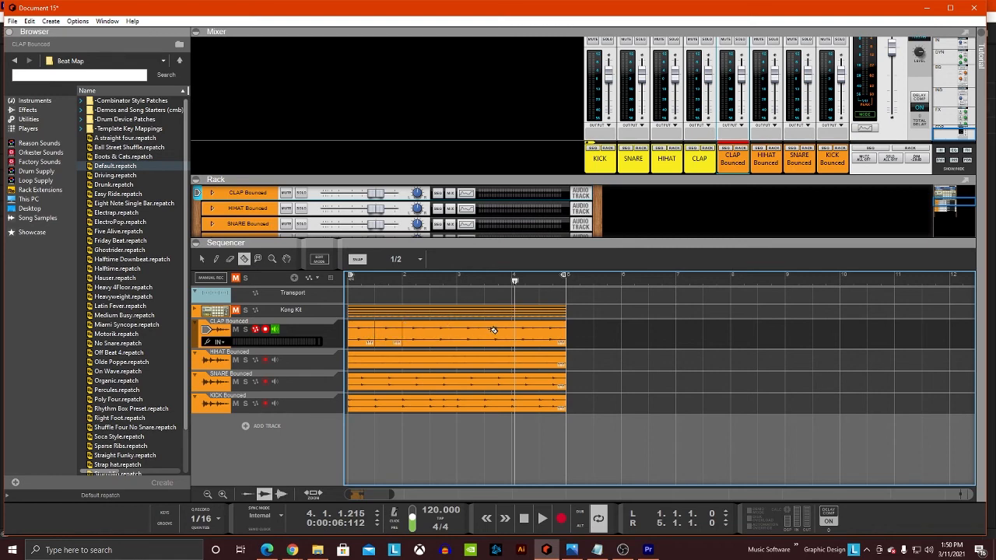
mouse_move(539, 327)
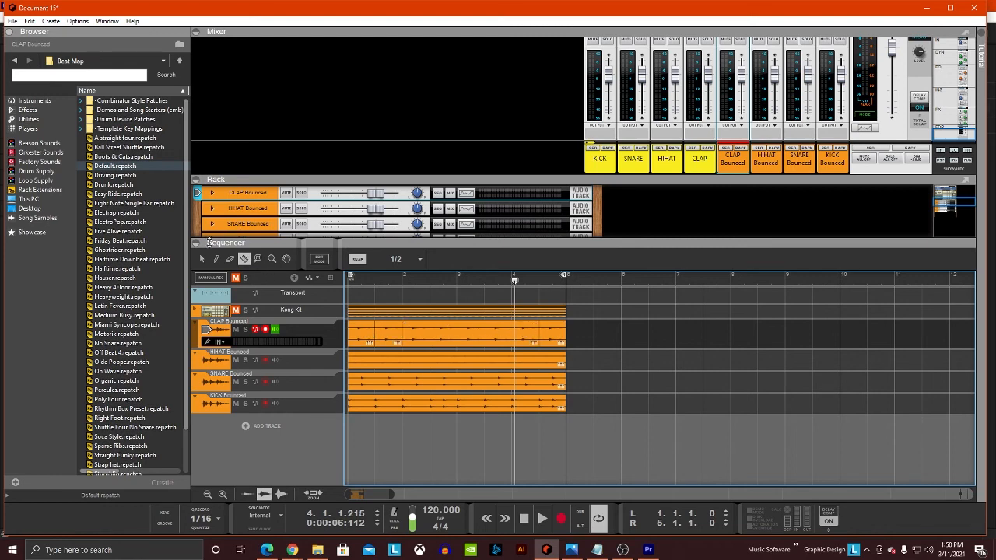
click(388, 330)
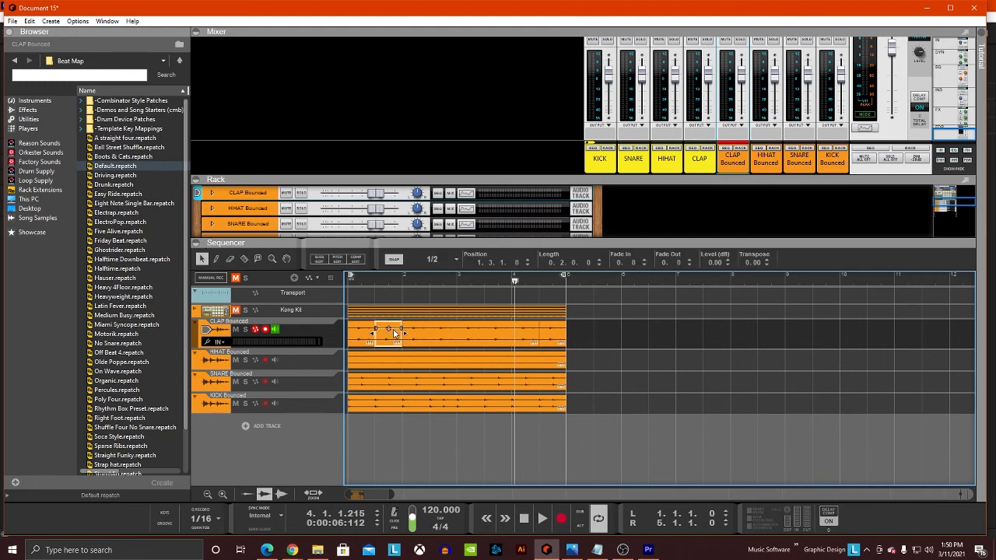
right_click(389, 330)
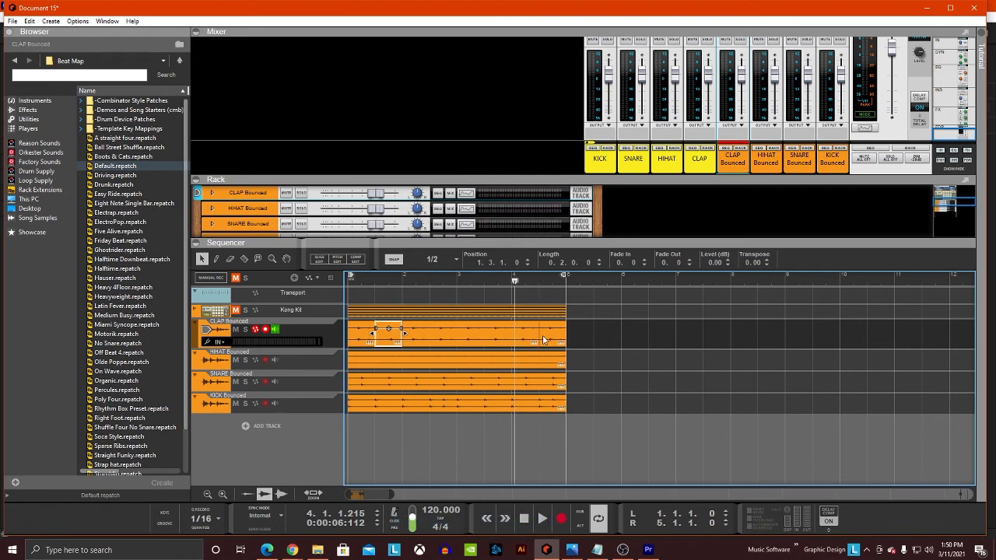
right_click(536, 335)
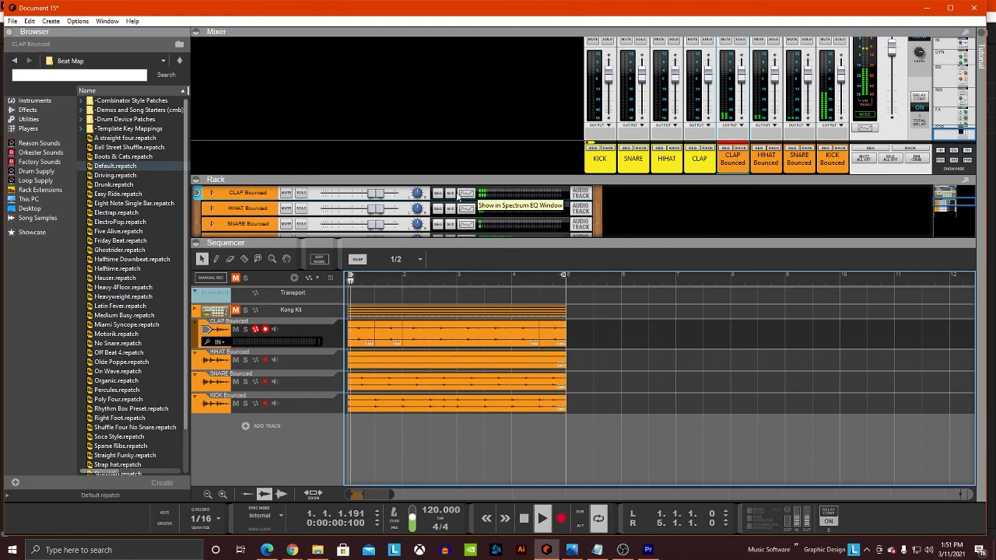
Step: Start playback from bar 1 to hear the sliced CLAP Bounced track
click(542, 519)
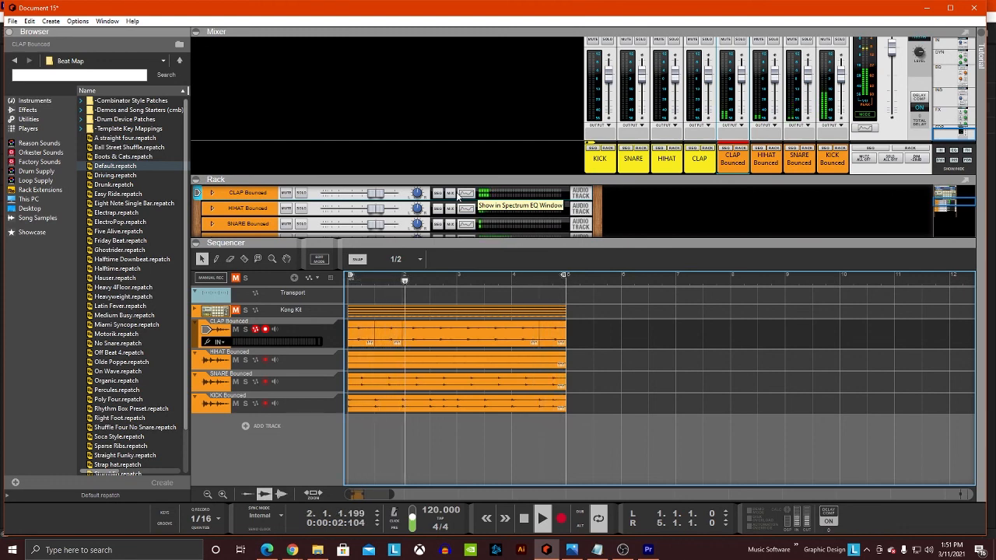